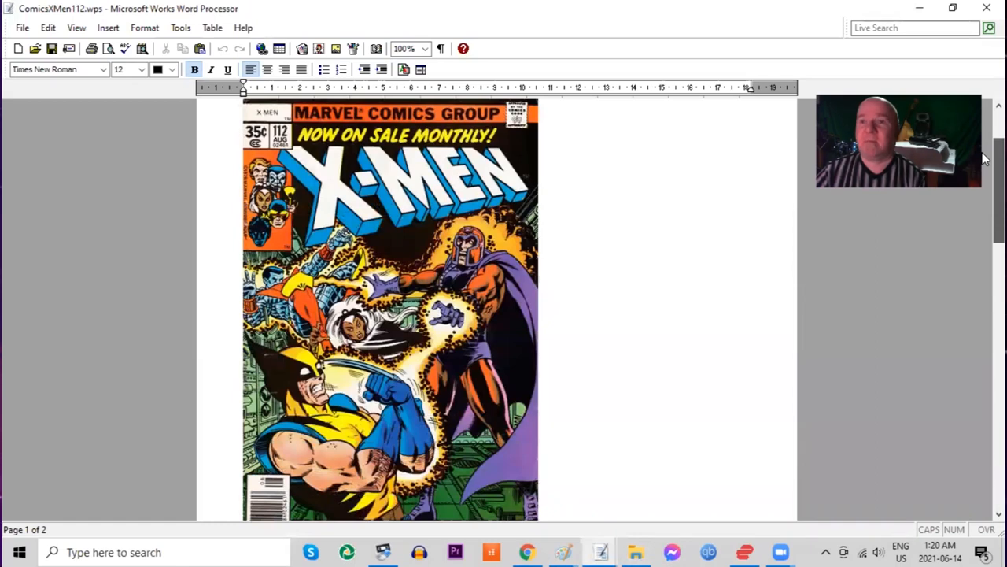
pyautogui.scroll(3)
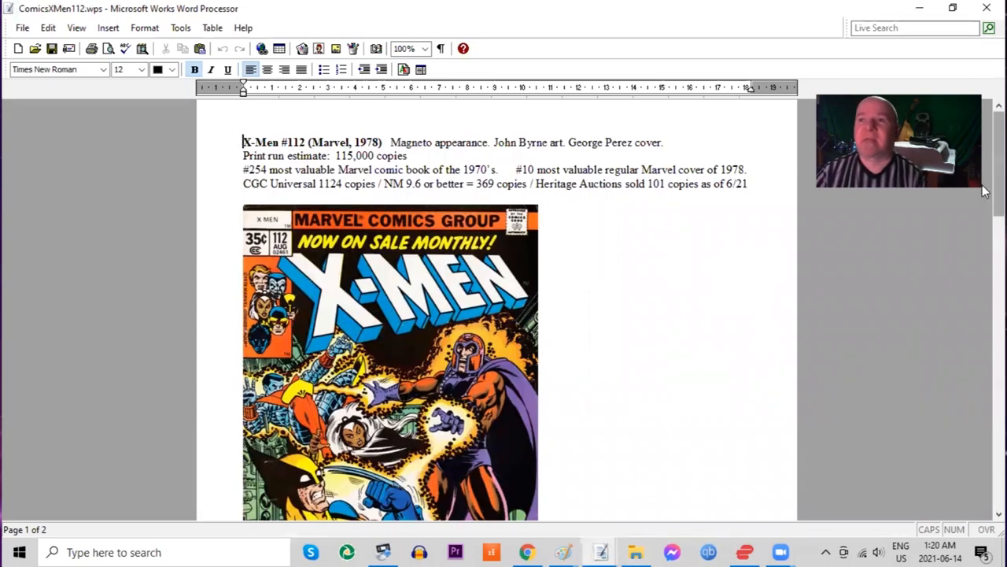
pyautogui.moveTo(662, 303)
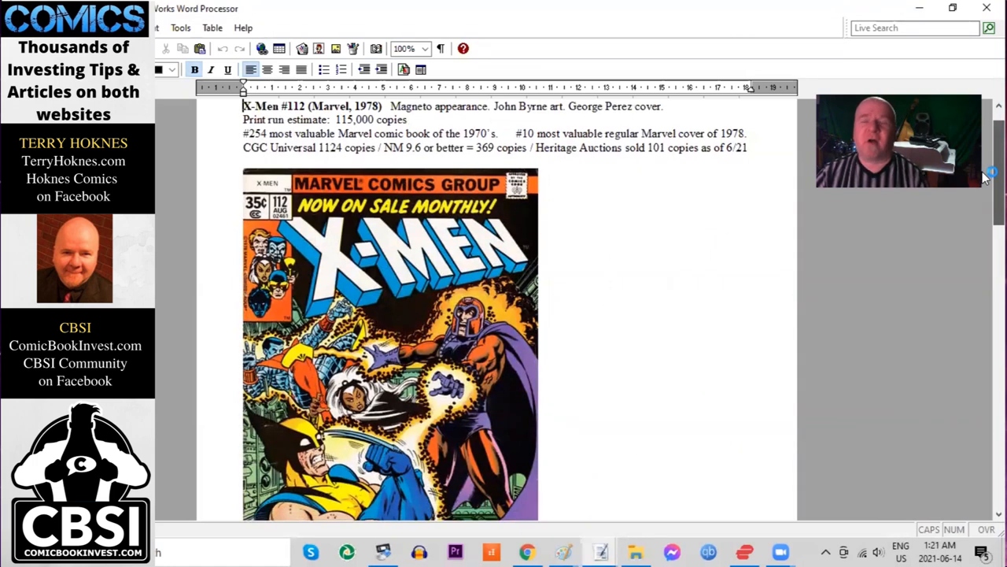
pyautogui.scroll(3)
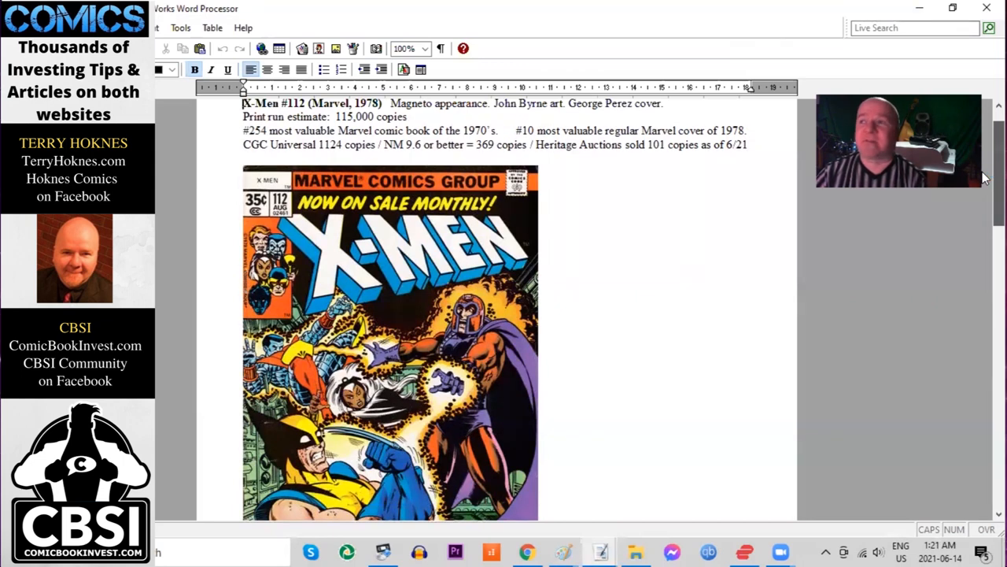
pyautogui.scroll(-3)
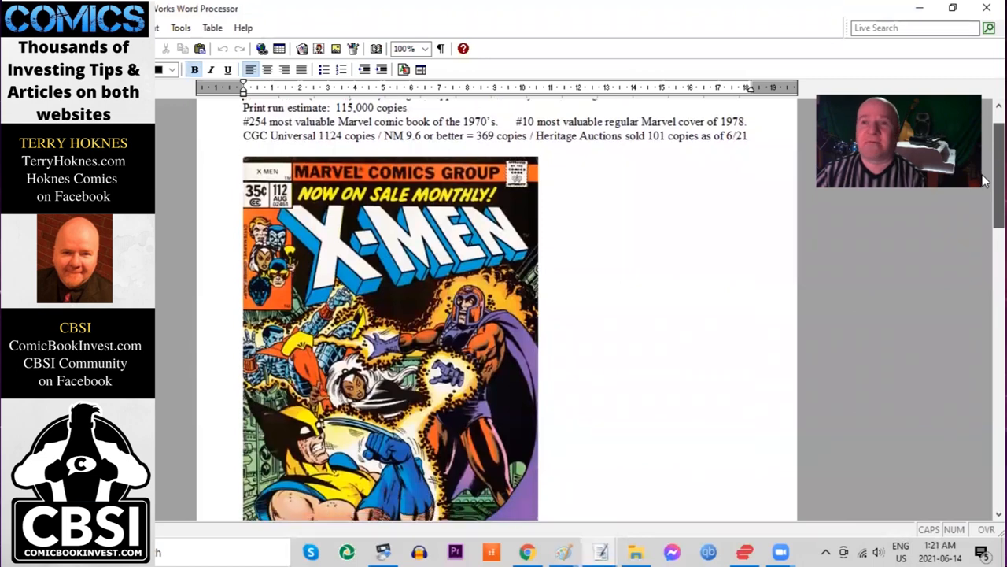
pyautogui.scroll(-3)
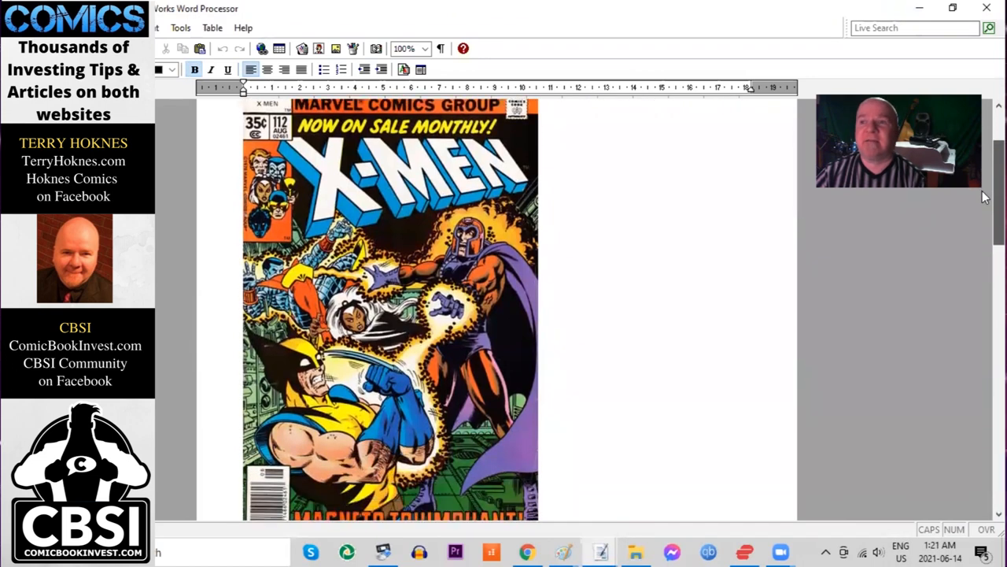
pyautogui.scroll(-3)
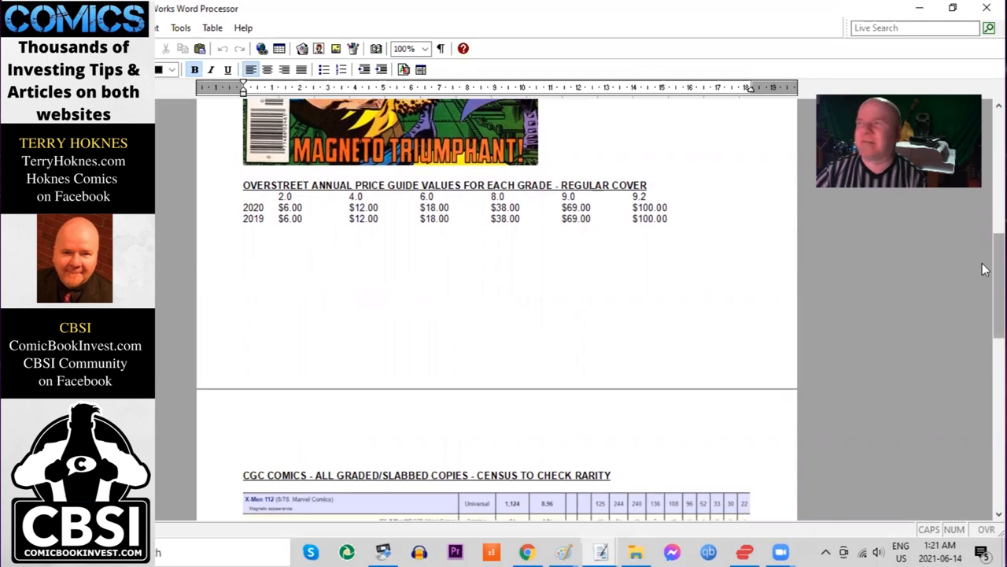
pyautogui.scroll(-3)
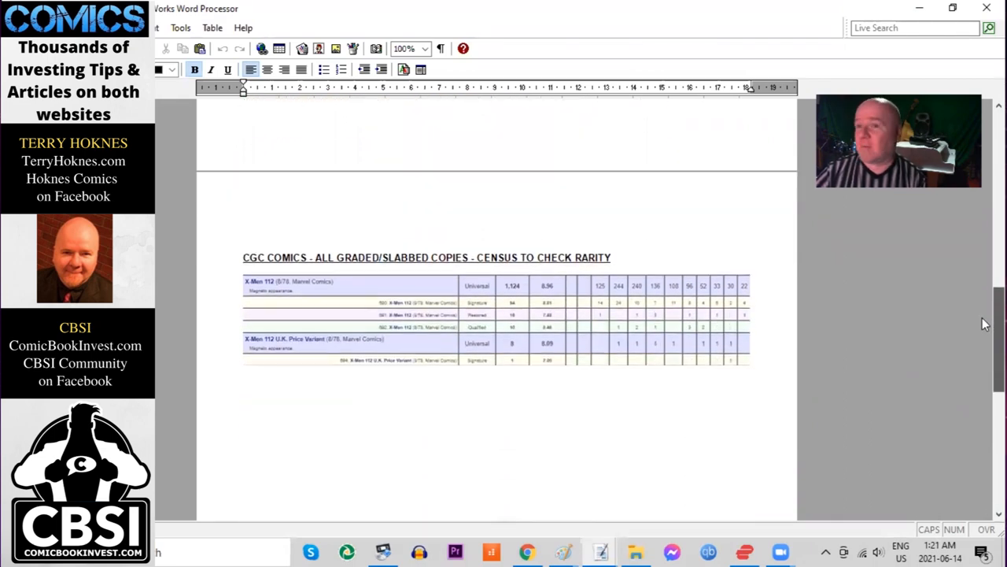
pyautogui.scroll(3)
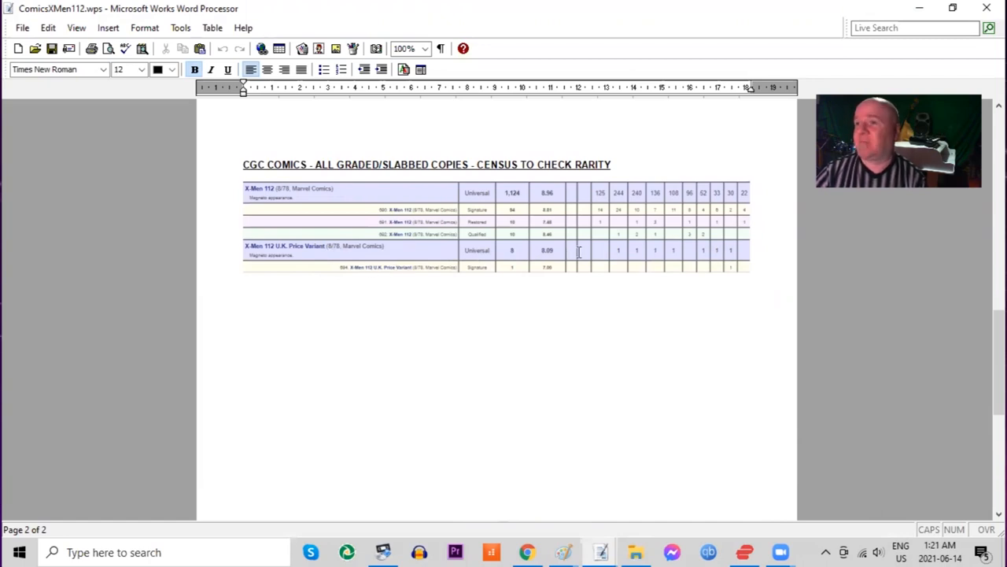
pyautogui.moveTo(614, 259)
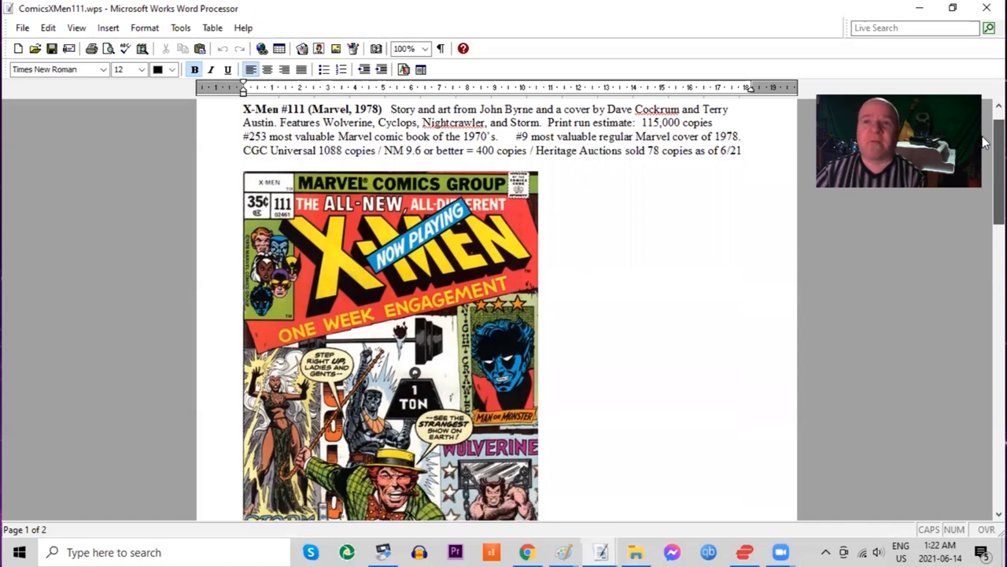
pyautogui.scroll(-3)
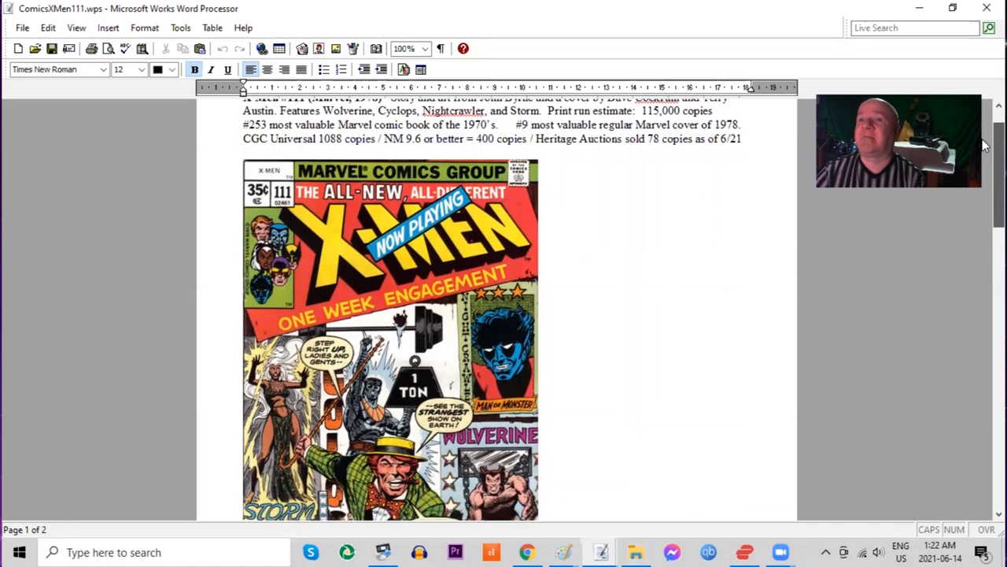
pyautogui.scroll(-3)
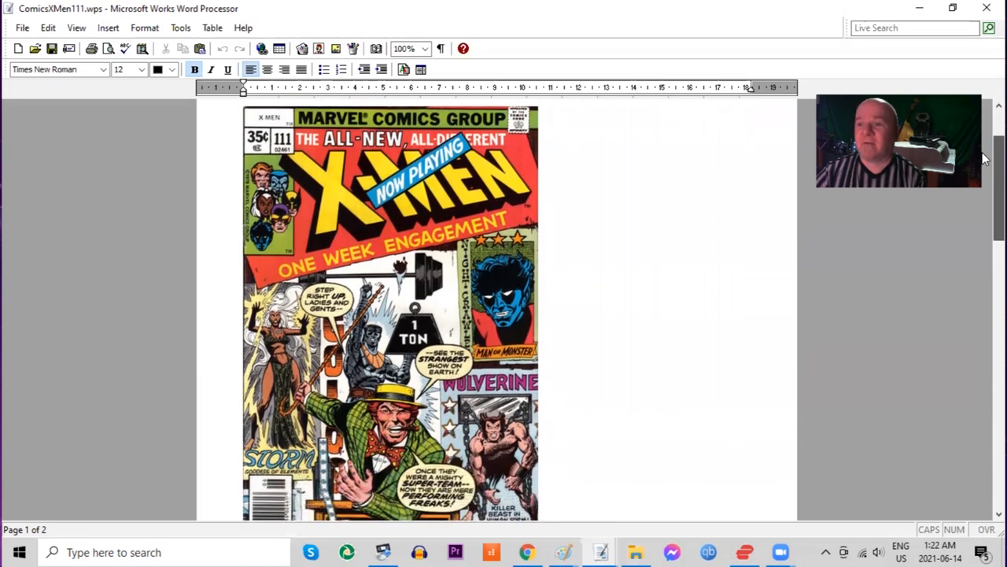
pyautogui.scroll(-3)
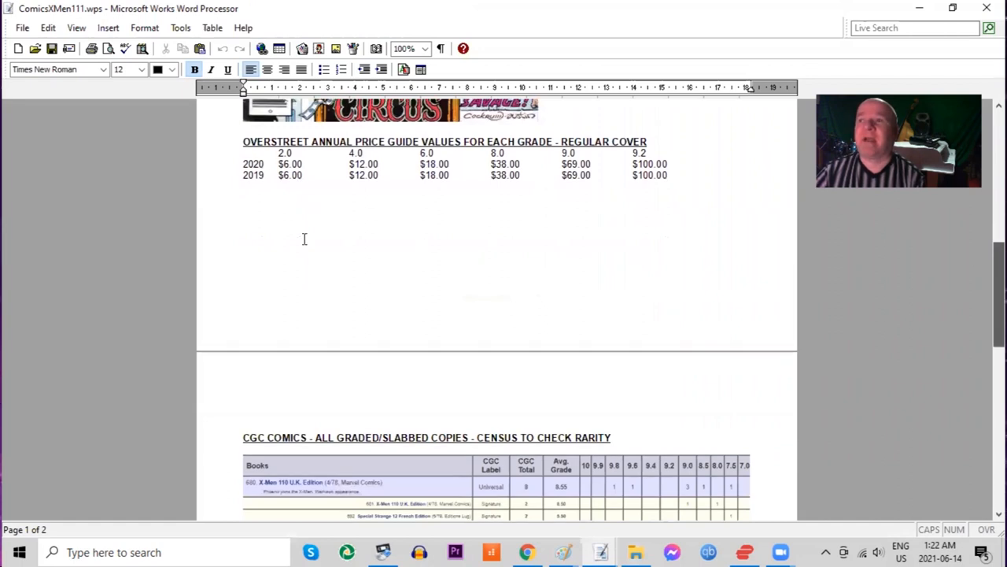
pyautogui.moveTo(565, 202)
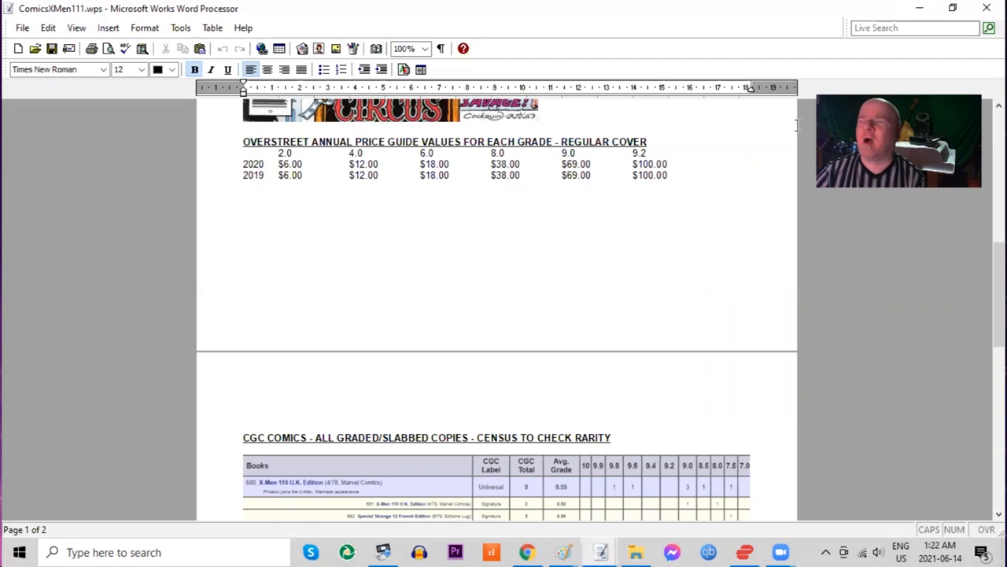
pyautogui.scroll(-3)
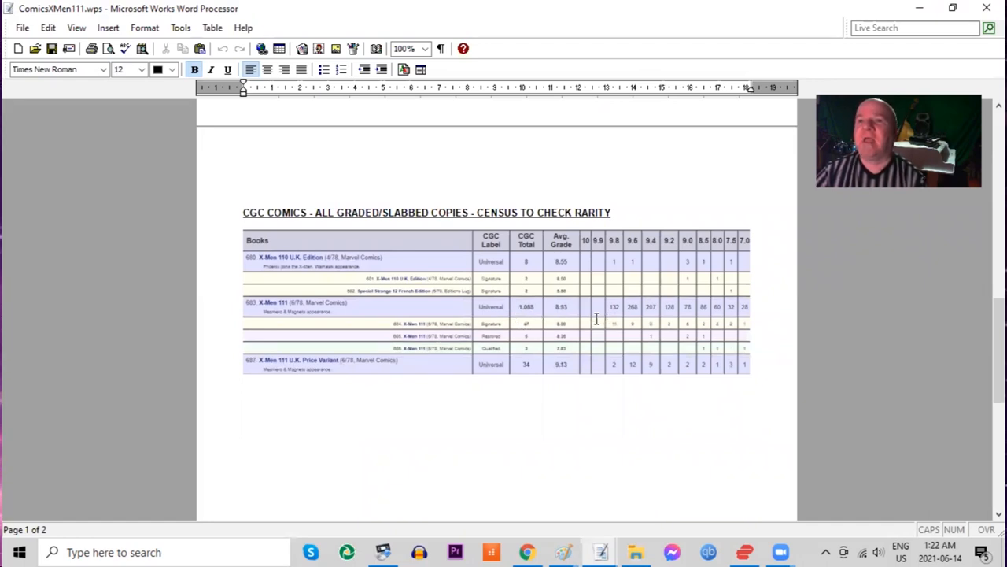
pyautogui.moveTo(621, 336)
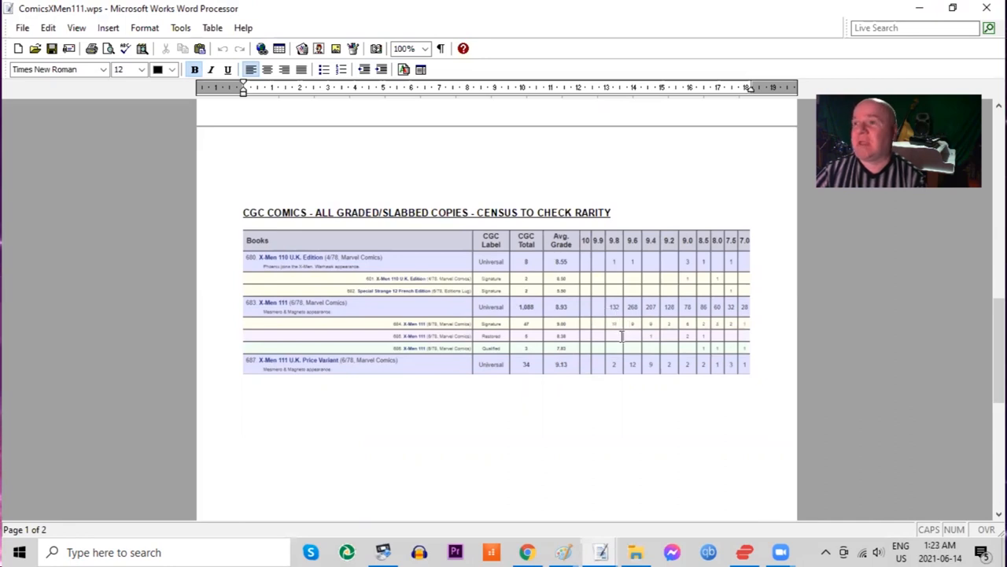
pyautogui.moveTo(591, 374)
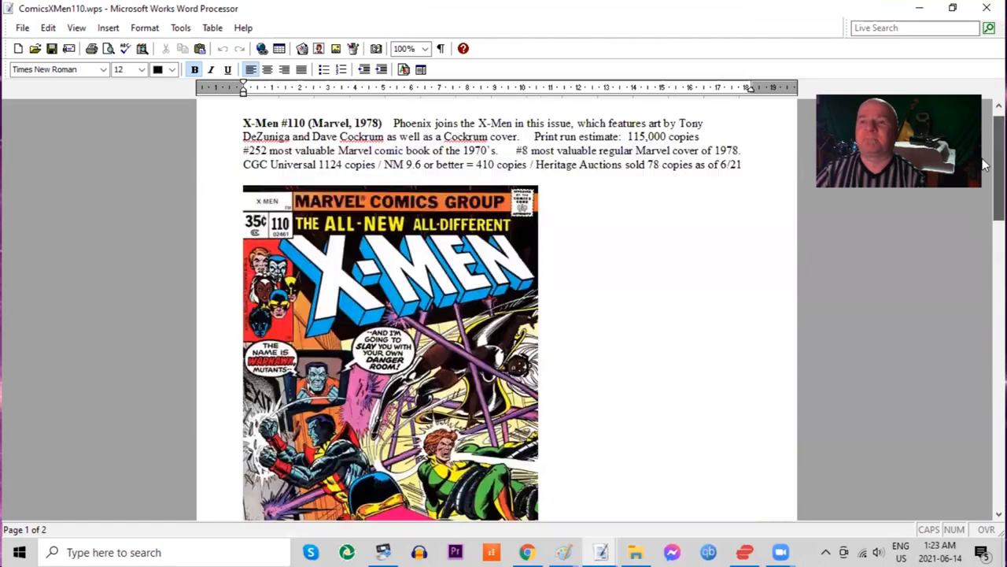
pyautogui.scroll(3)
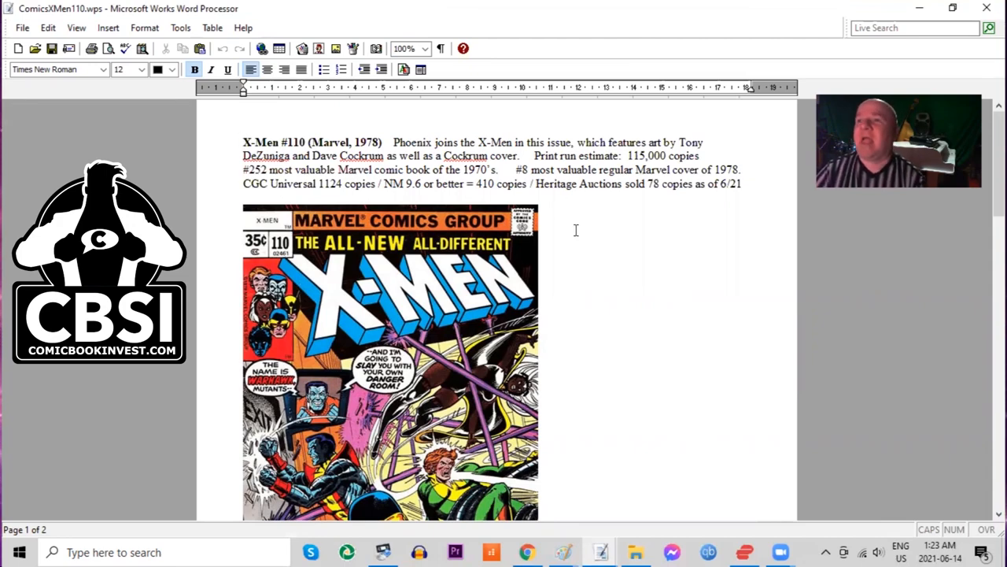
pyautogui.scroll(-3)
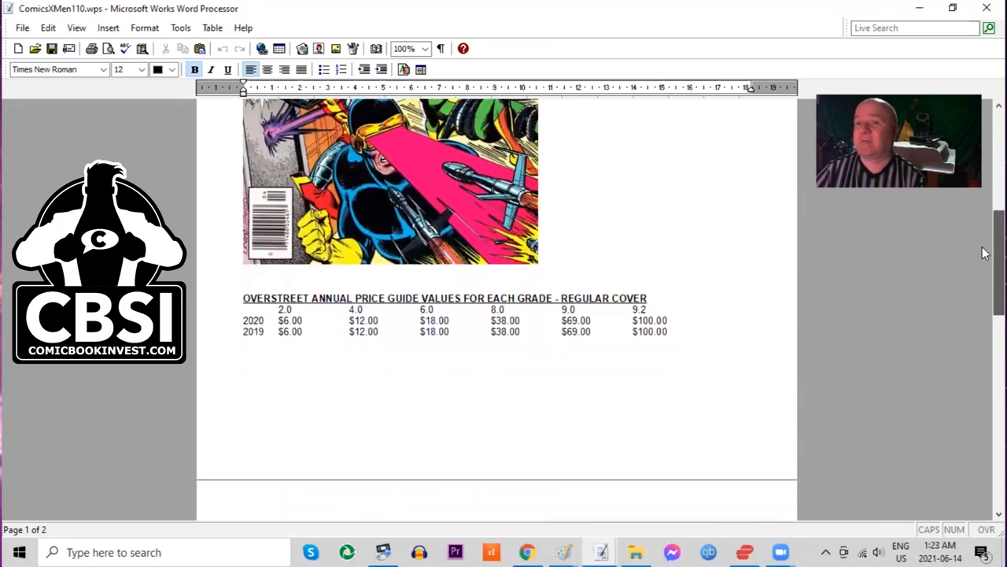
pyautogui.scroll(-3)
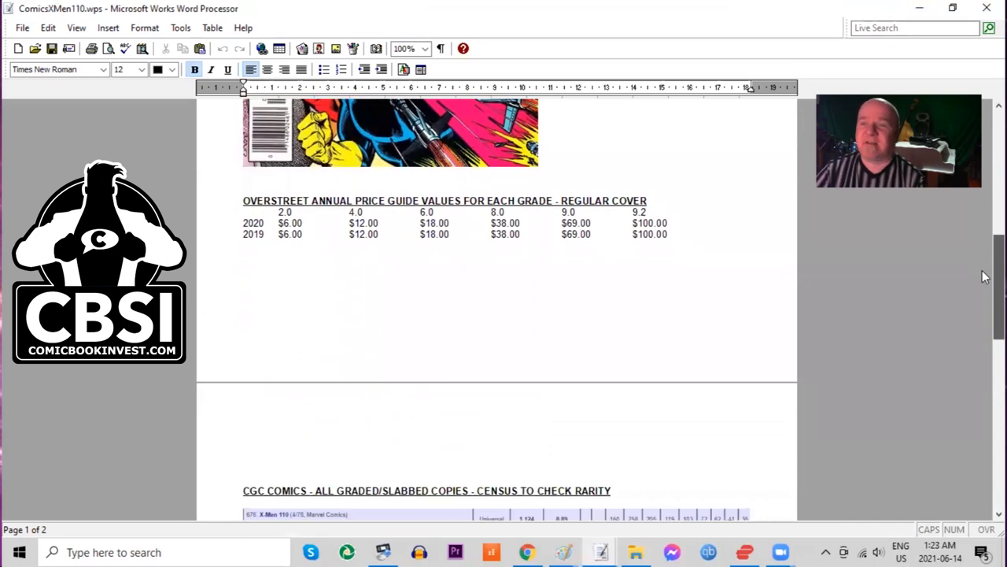
pyautogui.scroll(-3)
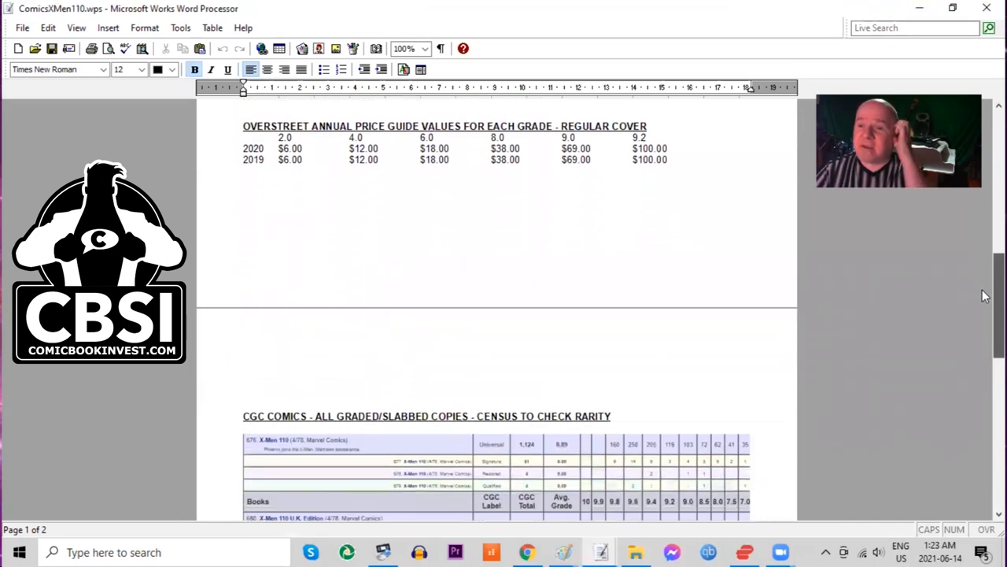
pyautogui.scroll(-3)
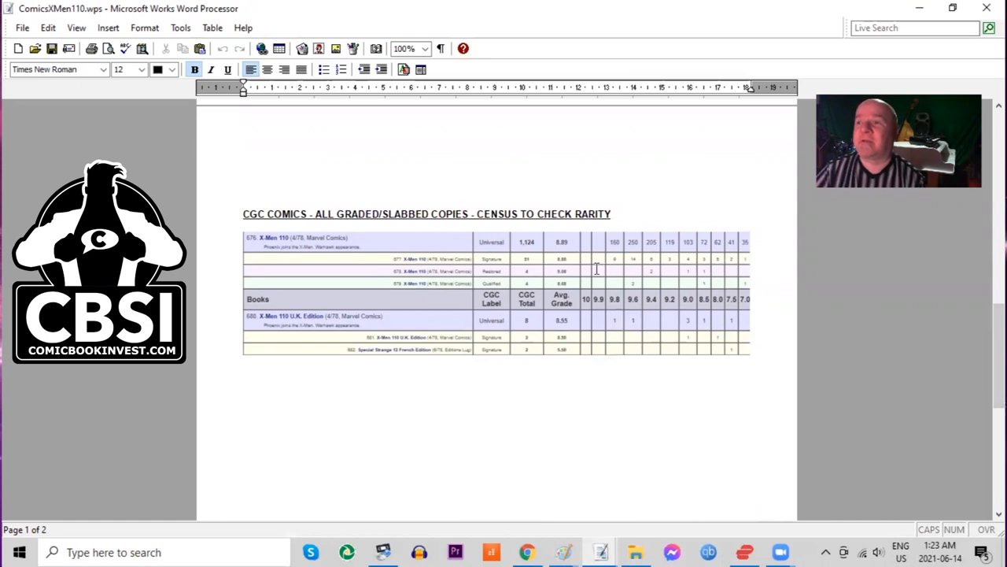
pyautogui.moveTo(612, 249)
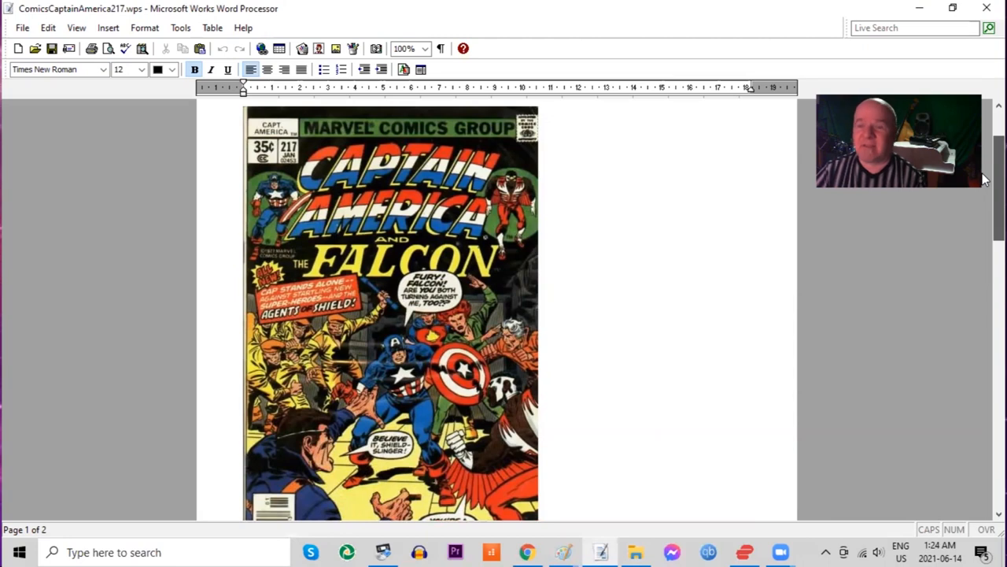
pyautogui.scroll(-3)
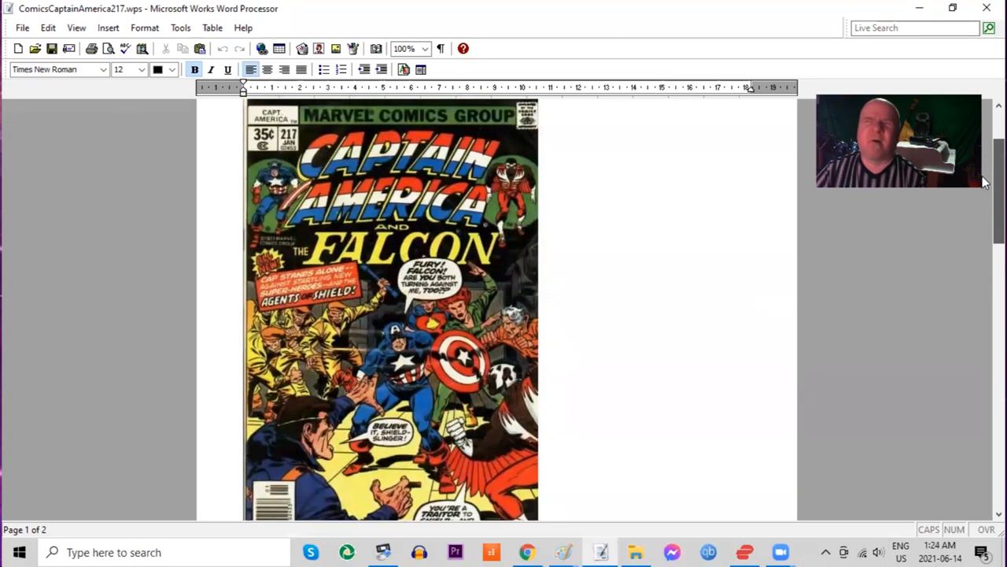
pyautogui.scroll(3)
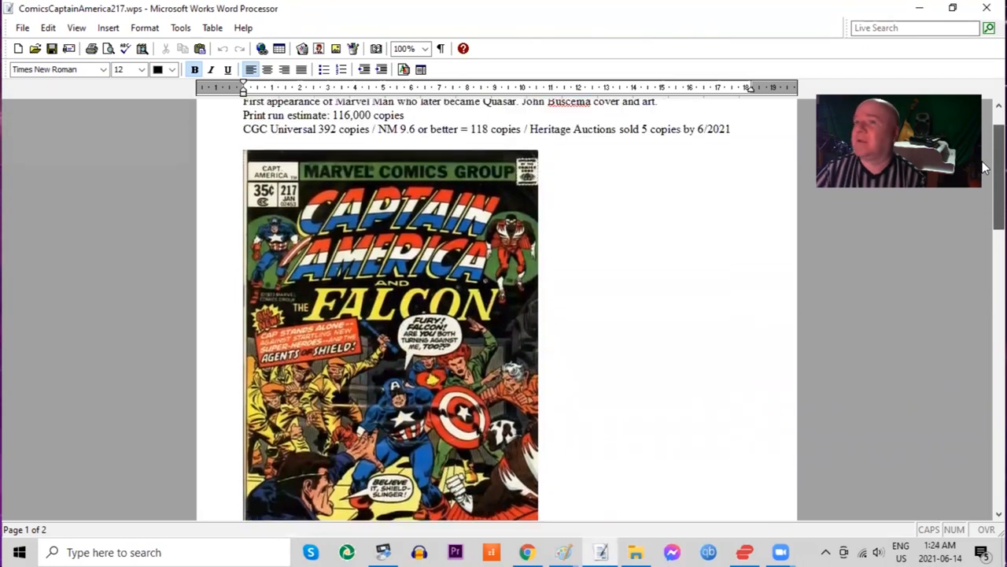
pyautogui.scroll(3)
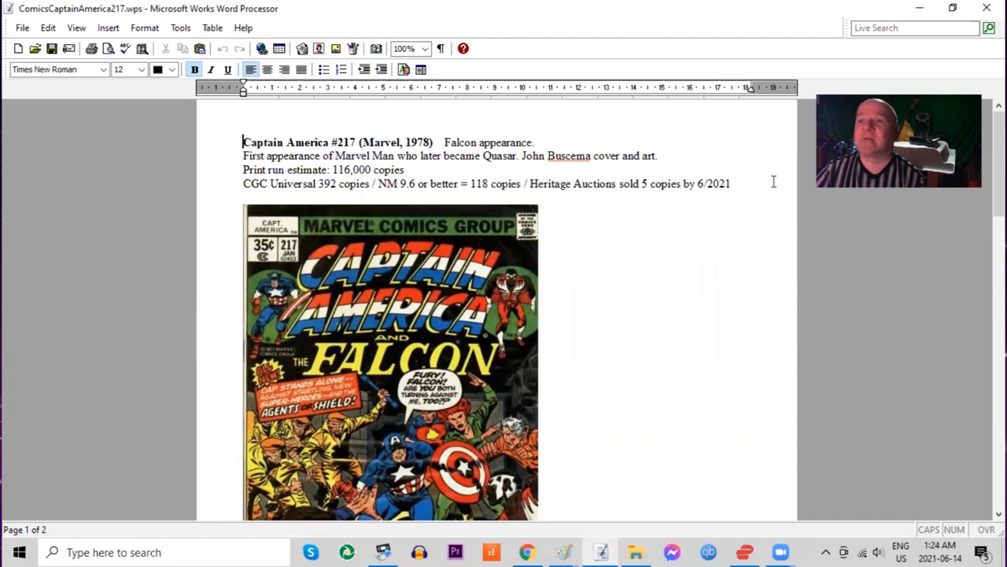
pyautogui.moveTo(985, 138)
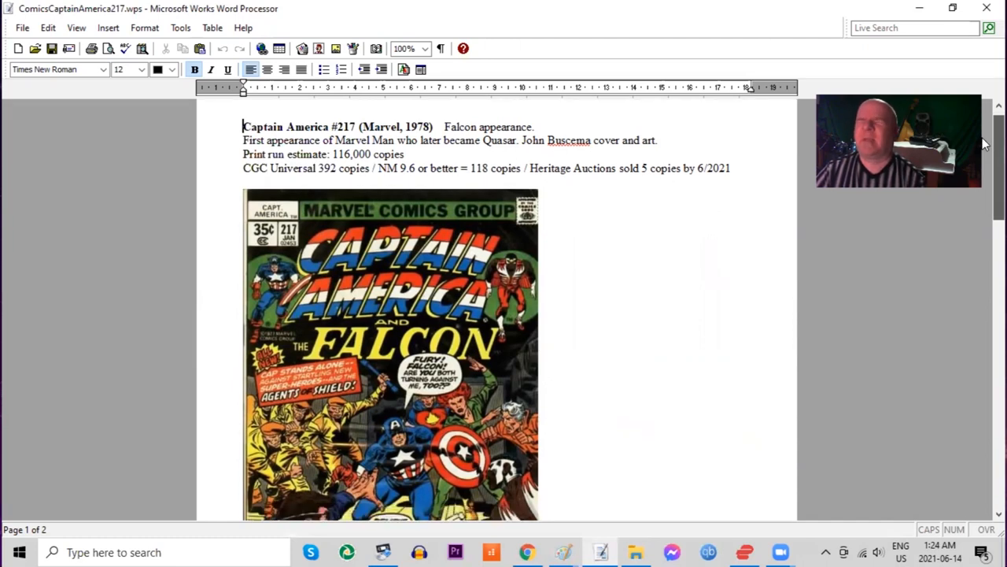
pyautogui.scroll(-3)
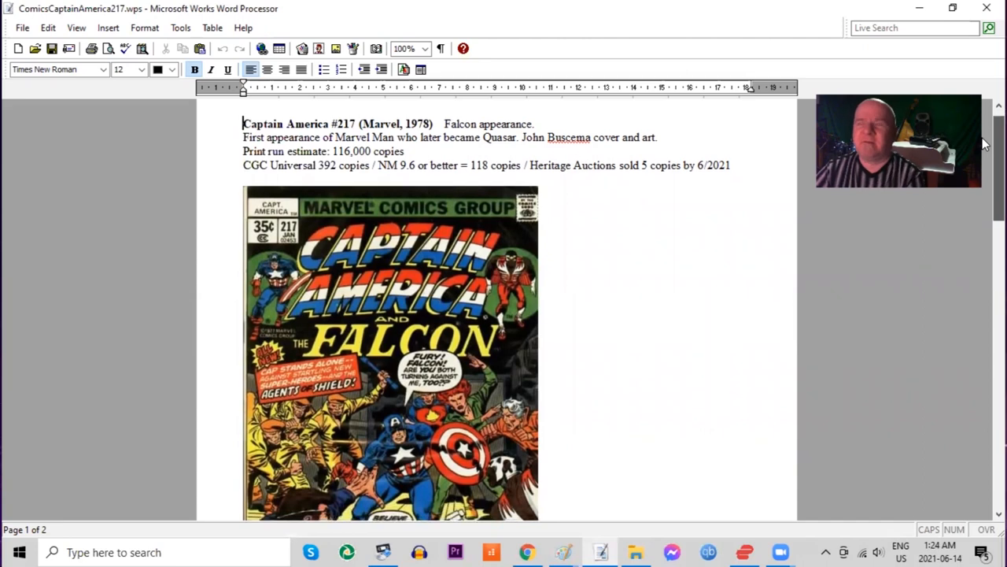
pyautogui.scroll(-3)
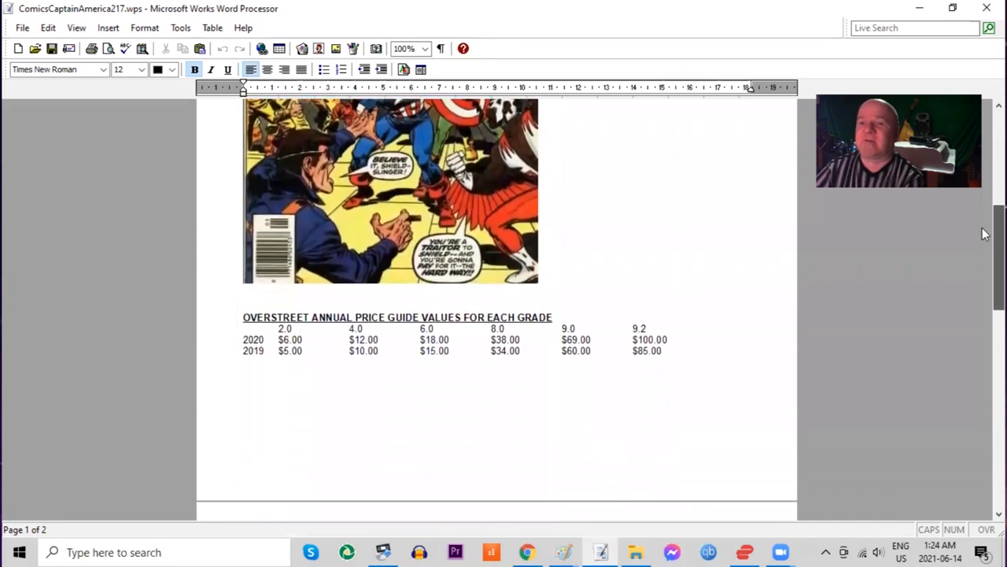
pyautogui.scroll(-3)
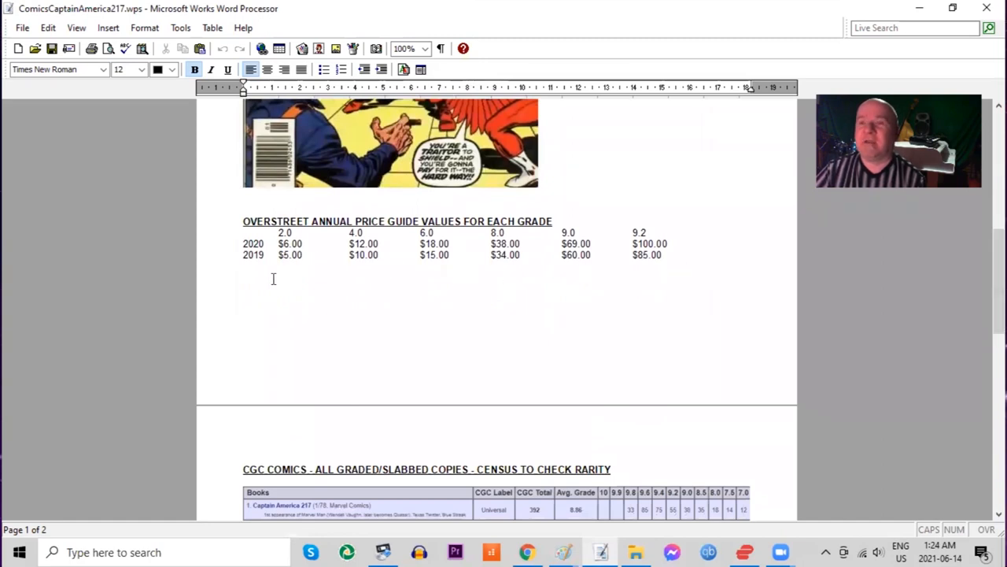
pyautogui.moveTo(579, 322)
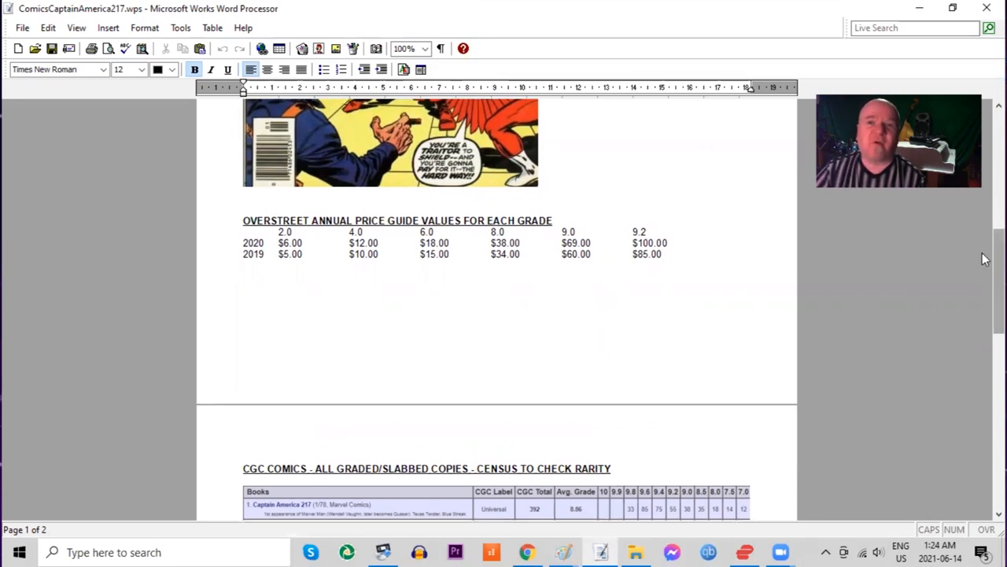
pyautogui.scroll(-3)
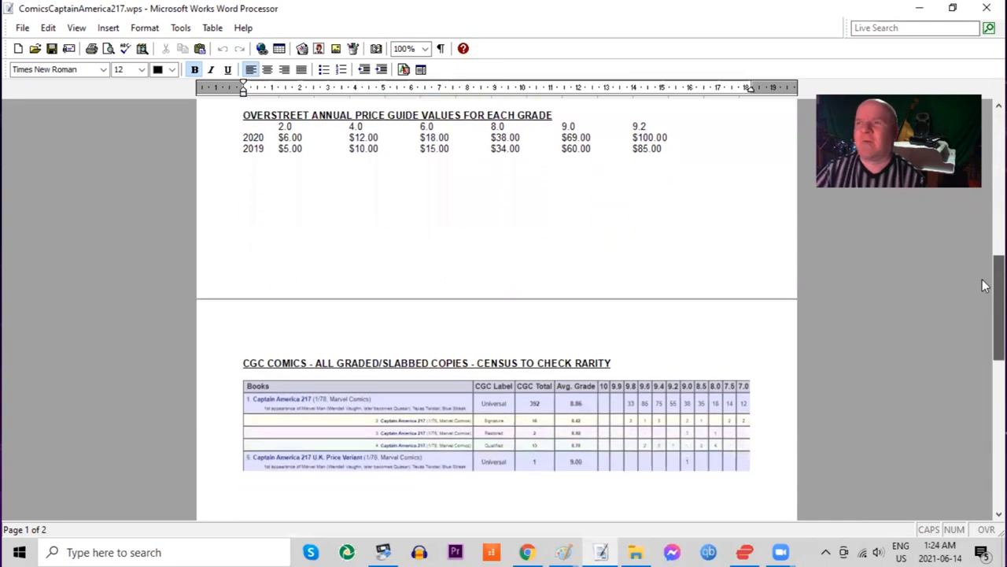
pyautogui.scroll(-3)
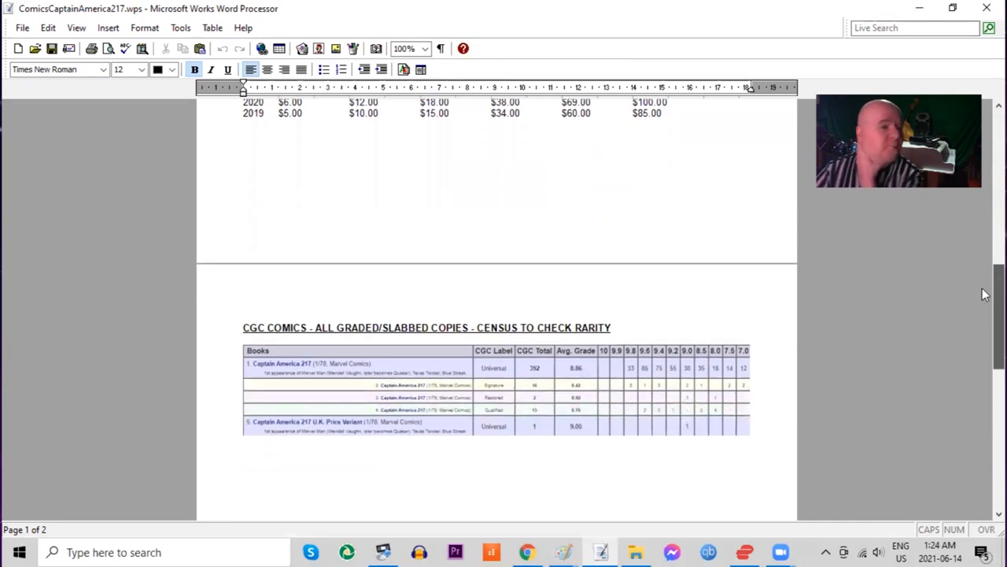
pyautogui.scroll(3)
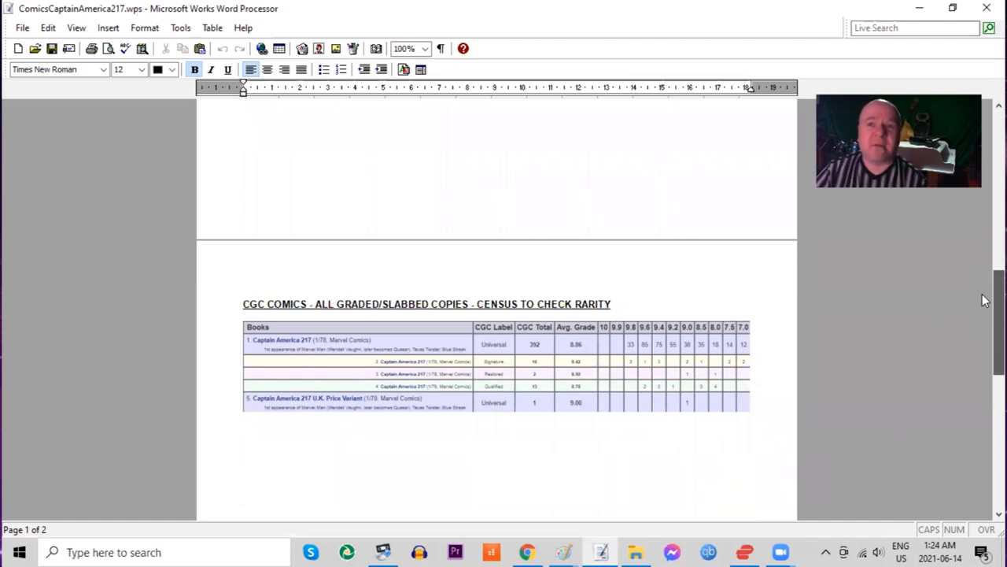
pyautogui.scroll(3)
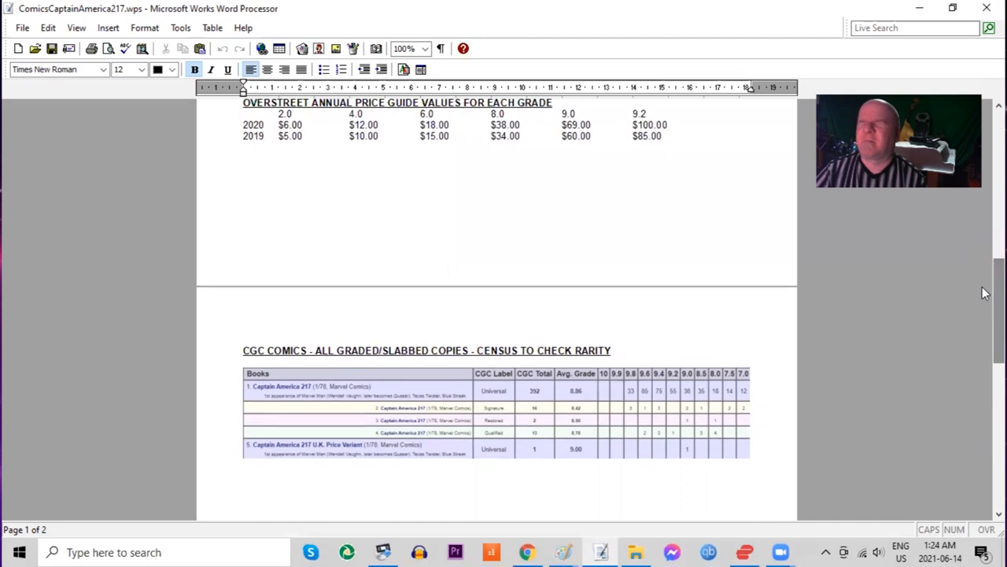
pyautogui.moveTo(984, 275)
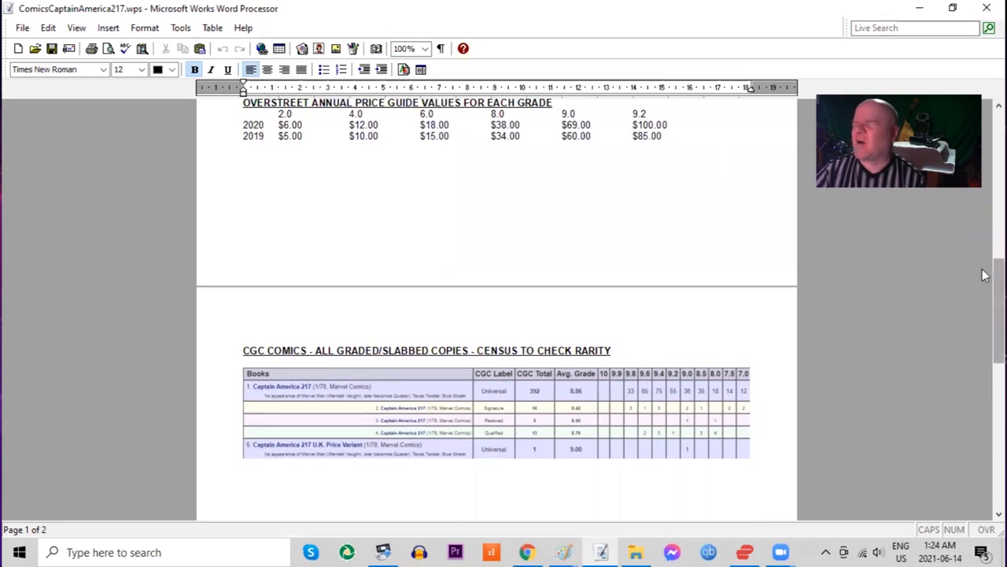
pyautogui.scroll(-3)
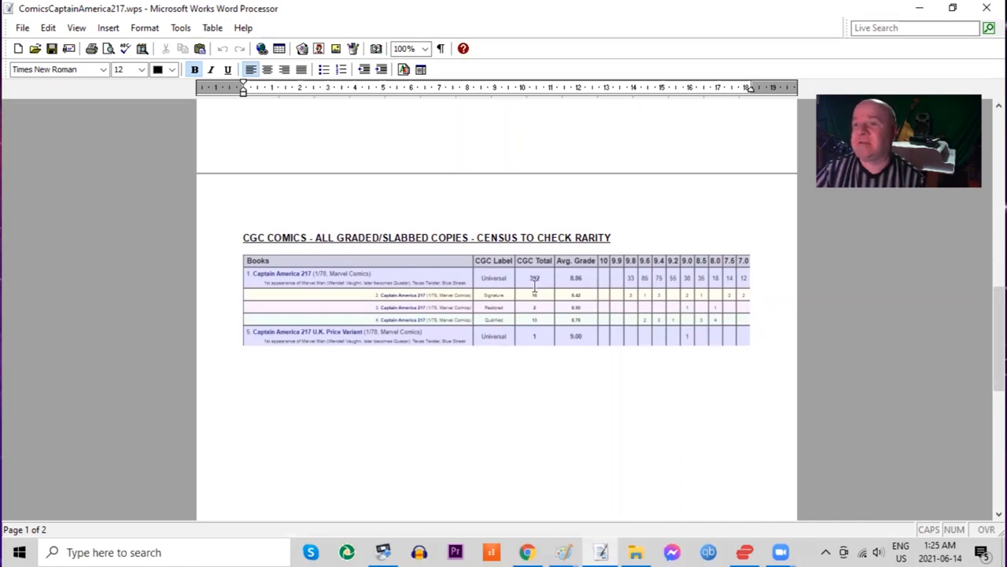
pyautogui.moveTo(628, 275)
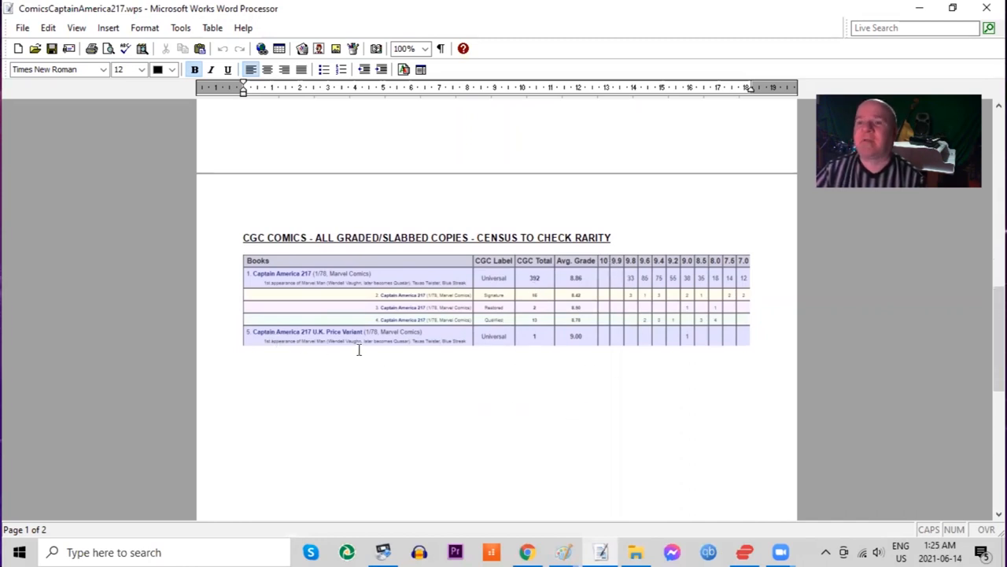
pyautogui.moveTo(535, 354)
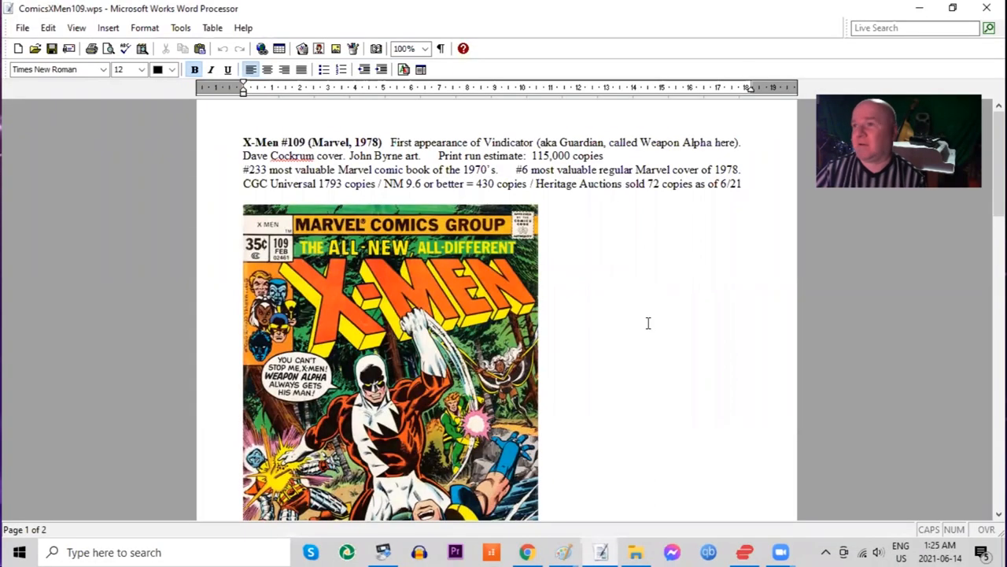
pyautogui.moveTo(593, 297)
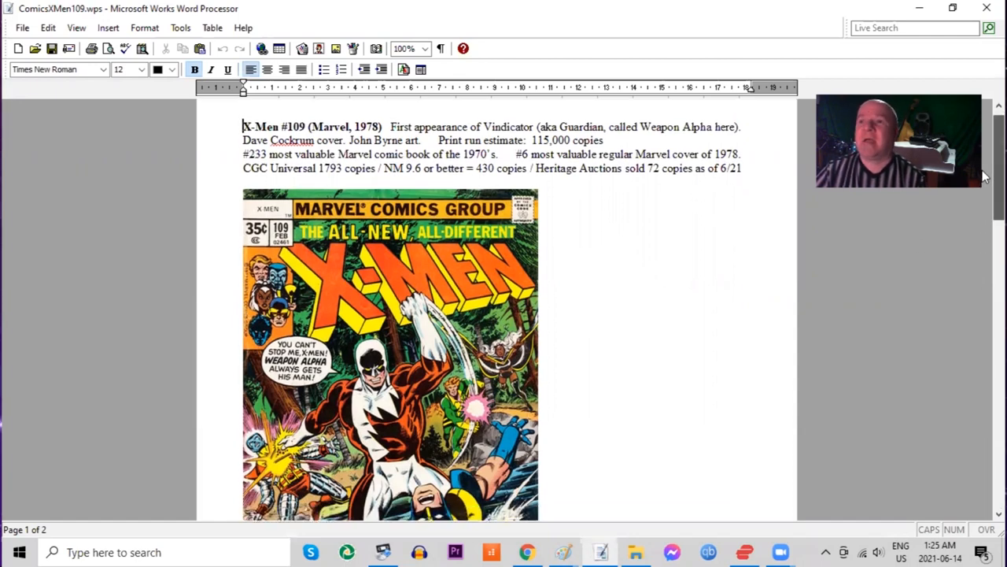
pyautogui.scroll(3)
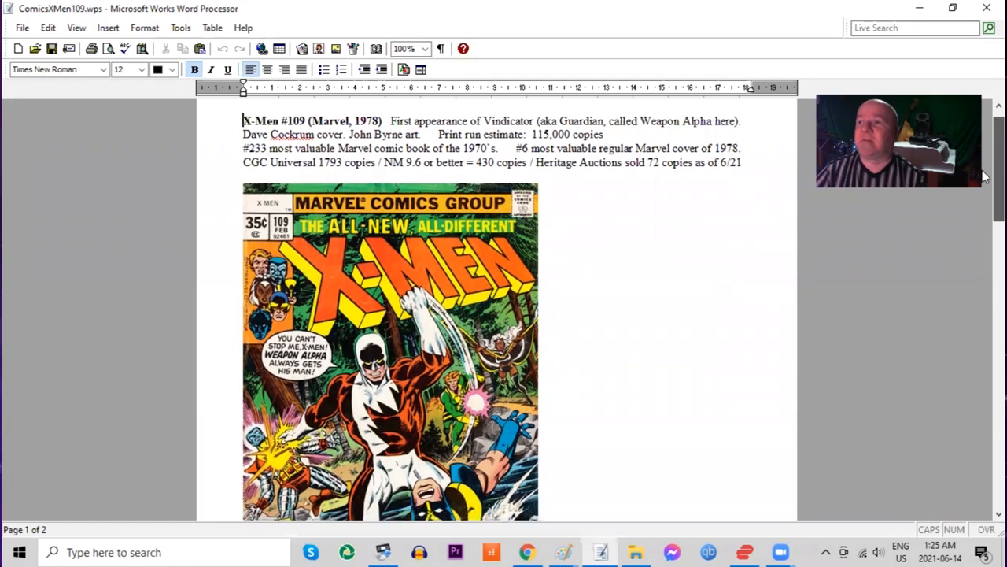
pyautogui.scroll(-3)
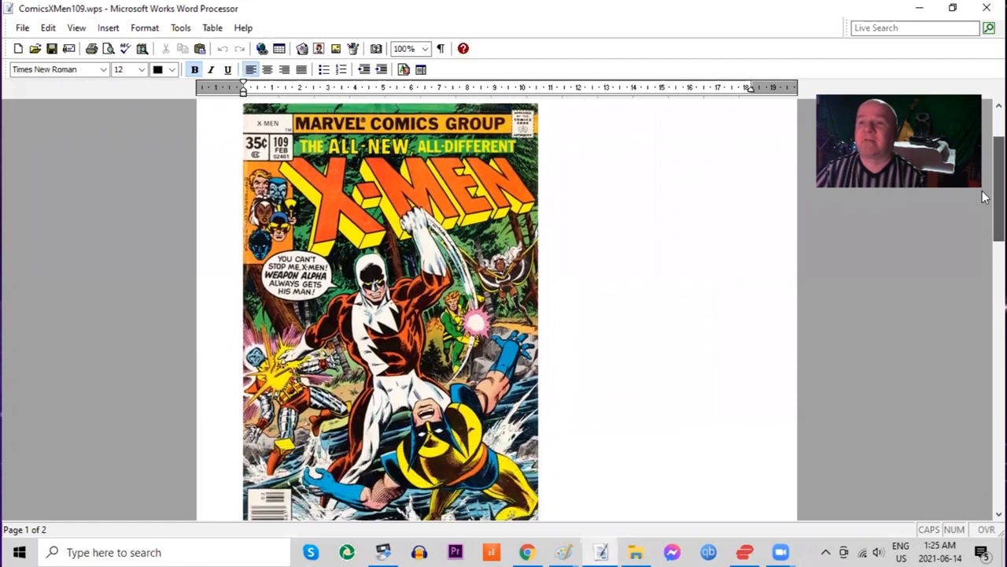
pyautogui.scroll(-3)
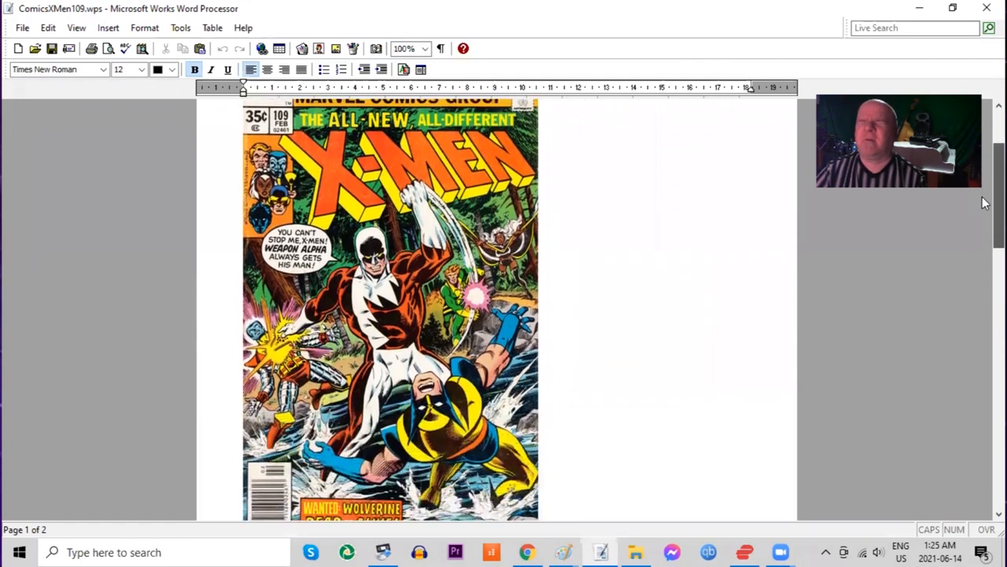
pyautogui.scroll(-3)
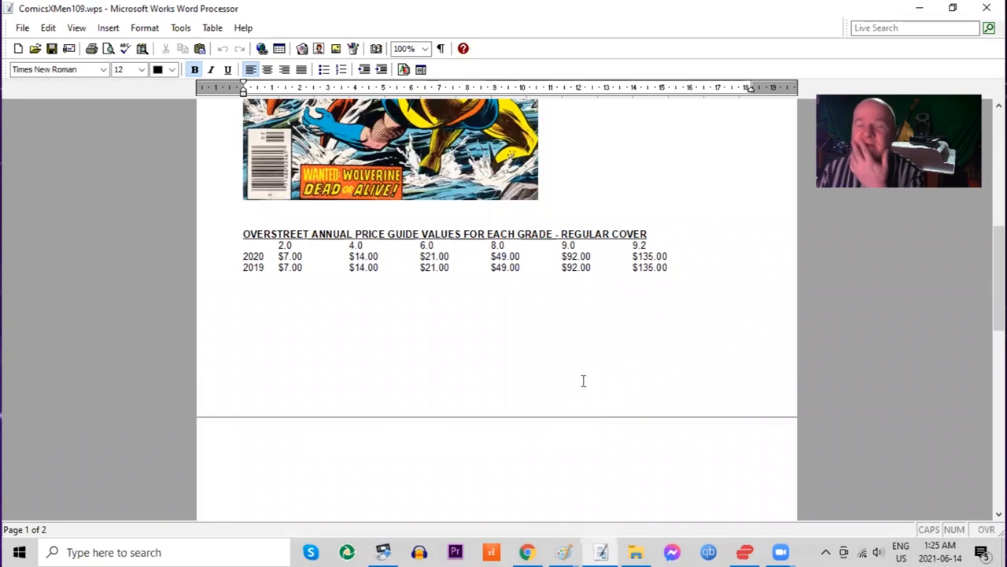
pyautogui.moveTo(312, 285)
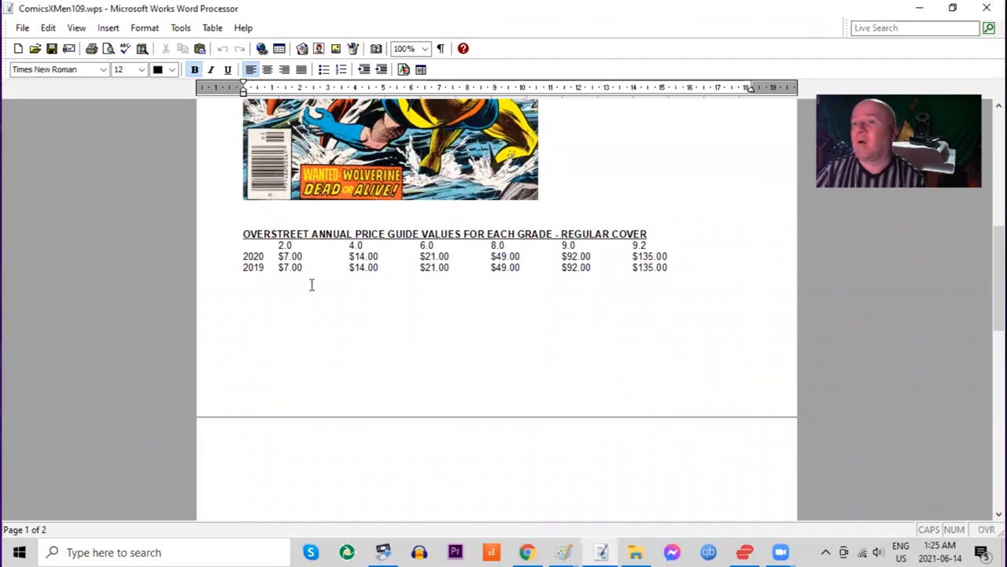
pyautogui.scroll(-3)
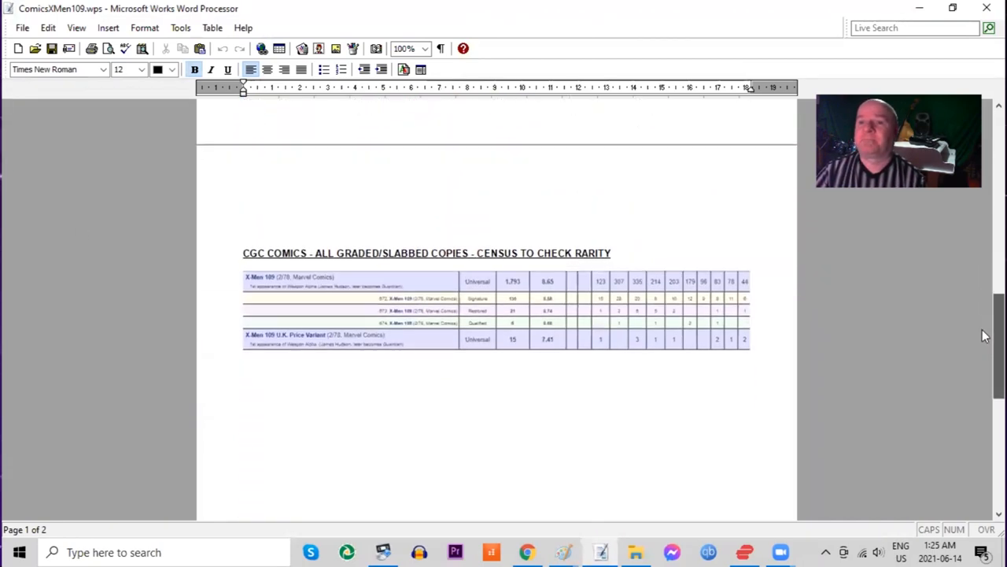
pyautogui.scroll(-3)
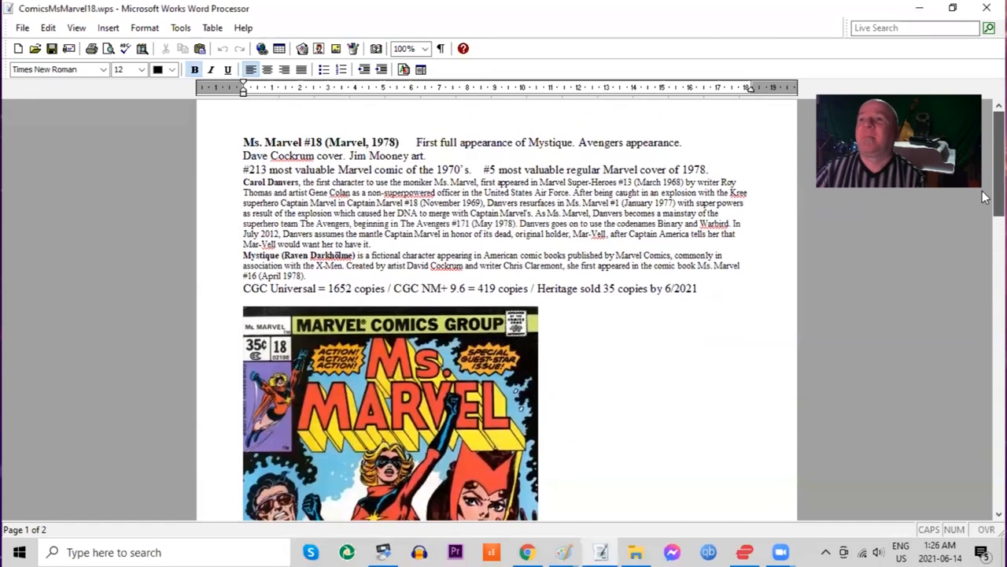
pyautogui.scroll(-3)
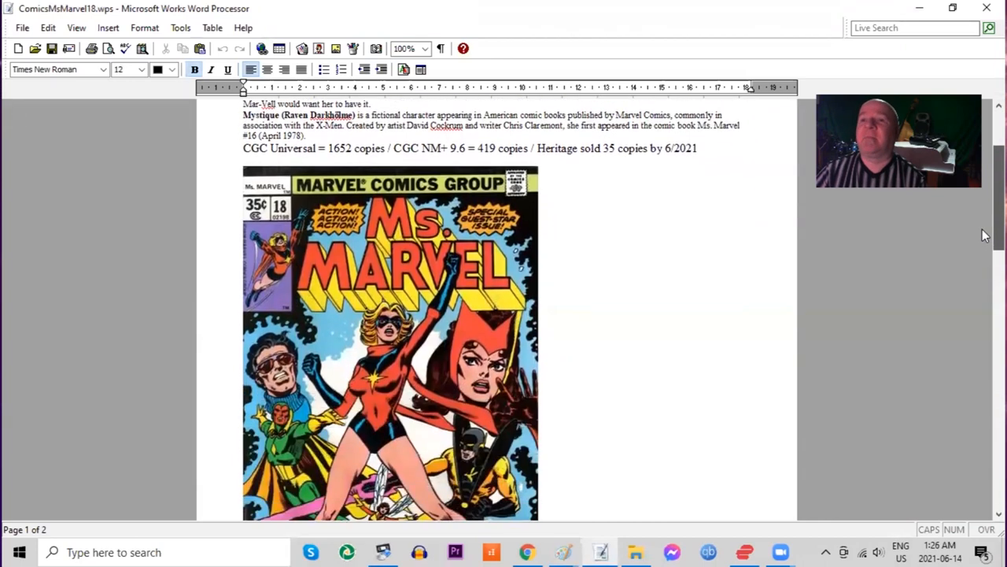
pyautogui.scroll(-3)
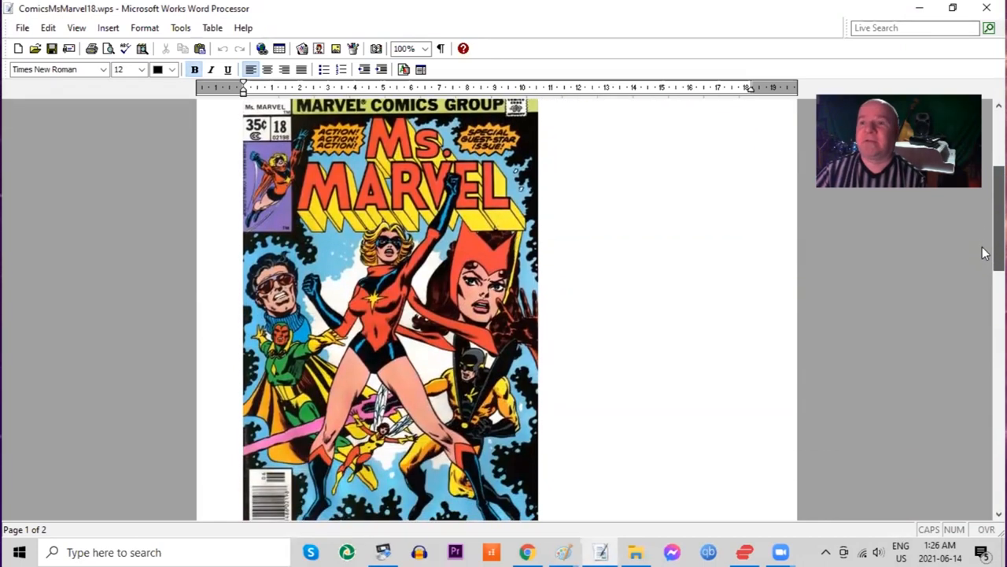
pyautogui.scroll(3)
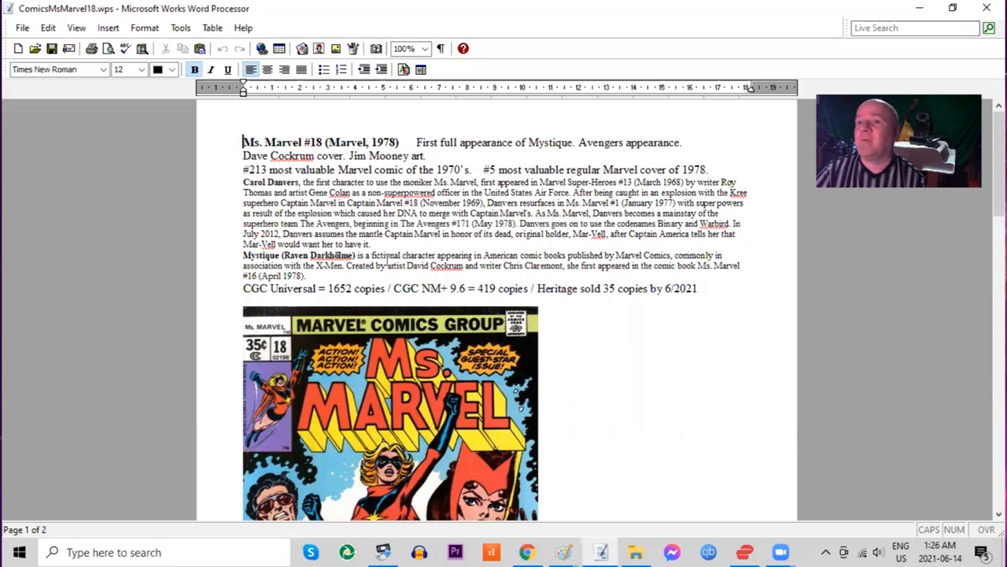
pyautogui.scroll(-3)
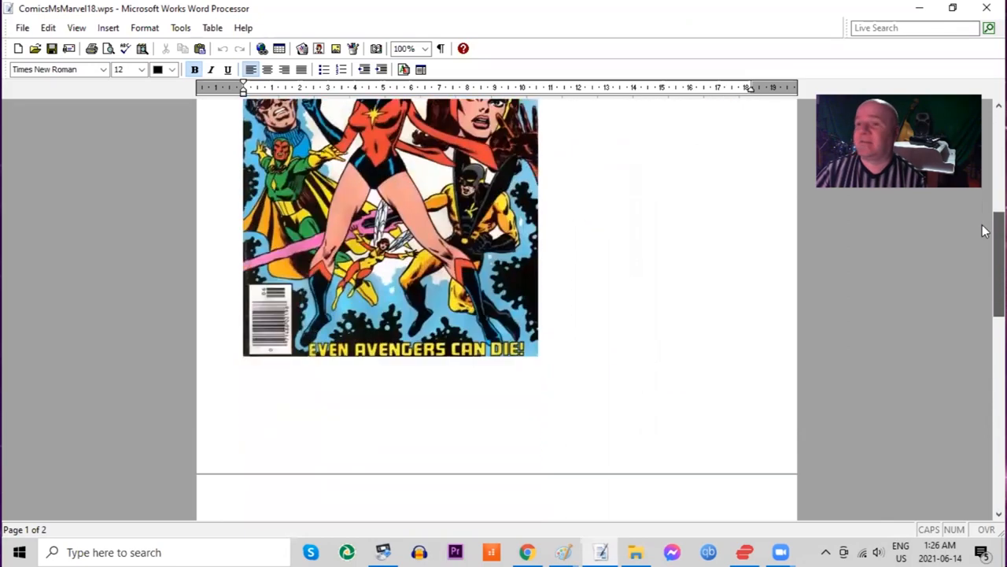
pyautogui.scroll(-3)
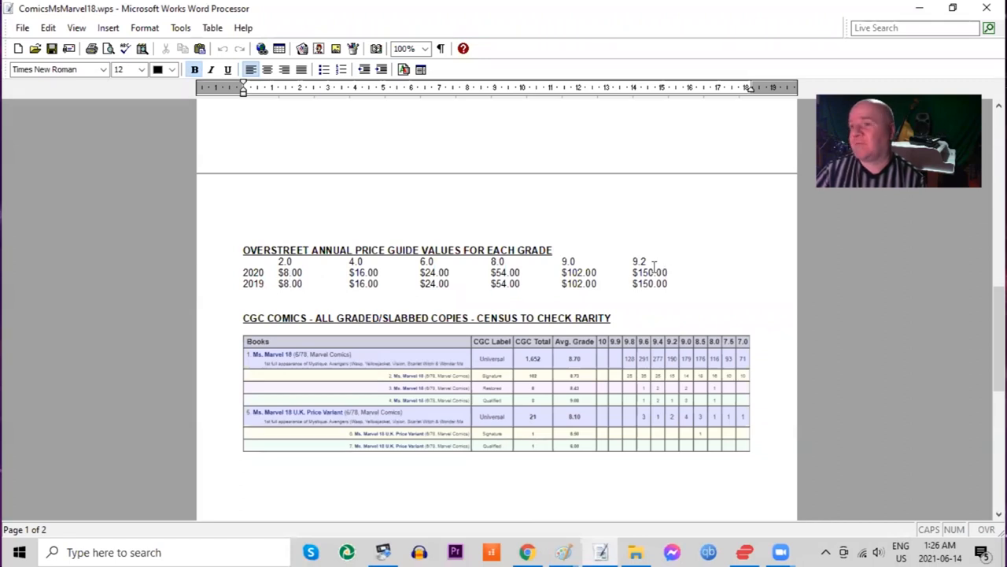
pyautogui.scroll(3)
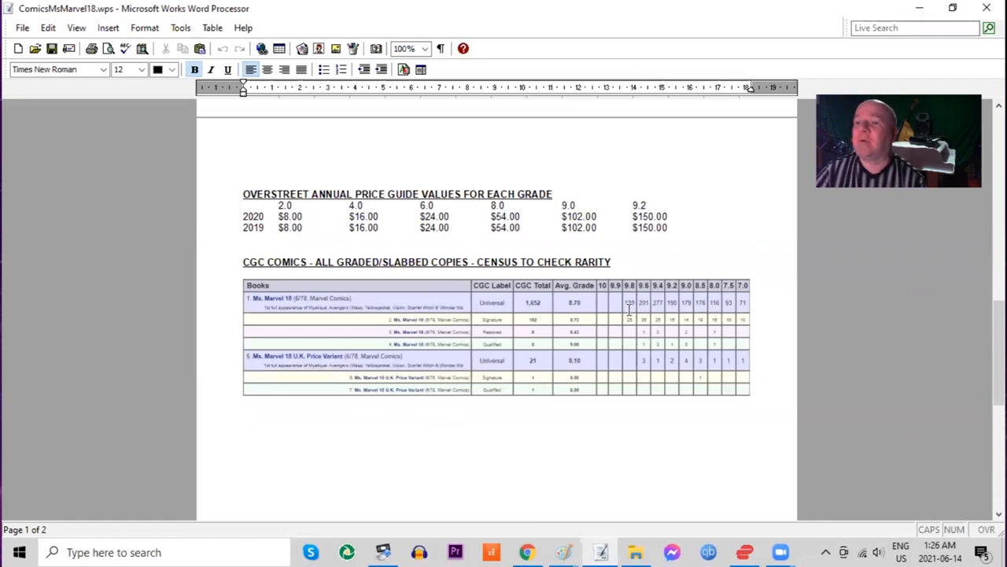
pyautogui.moveTo(563, 356)
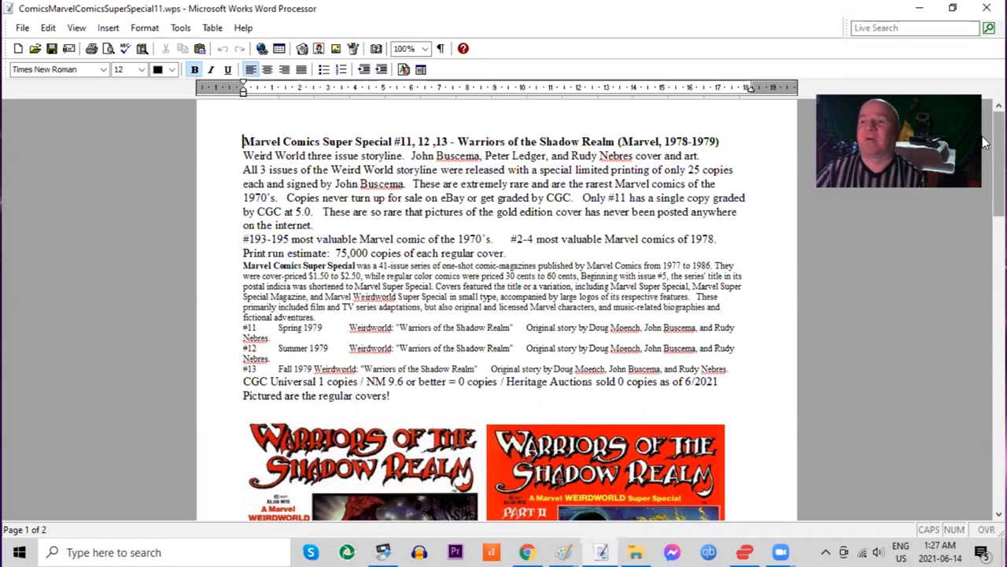
pyautogui.scroll(-3)
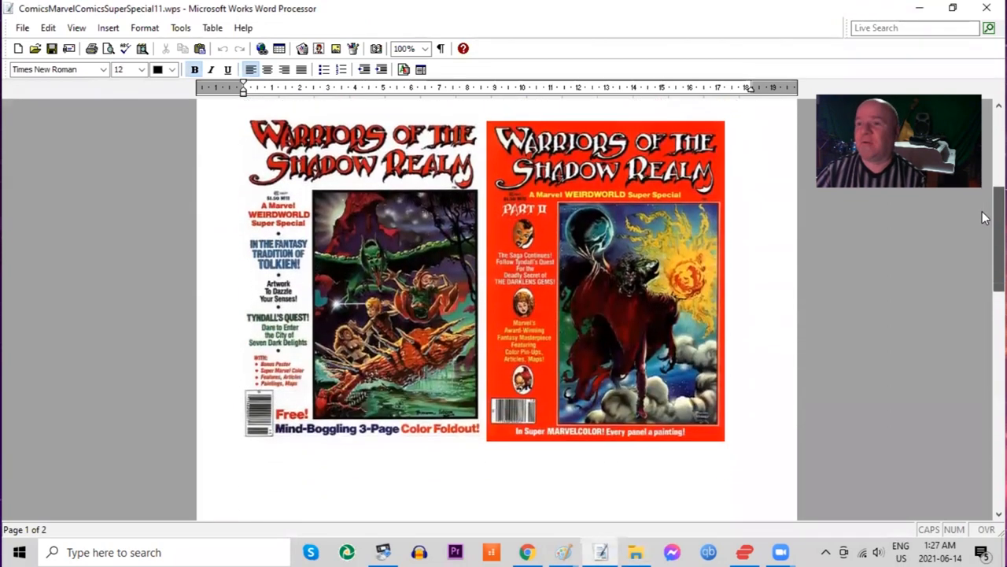
pyautogui.scroll(3)
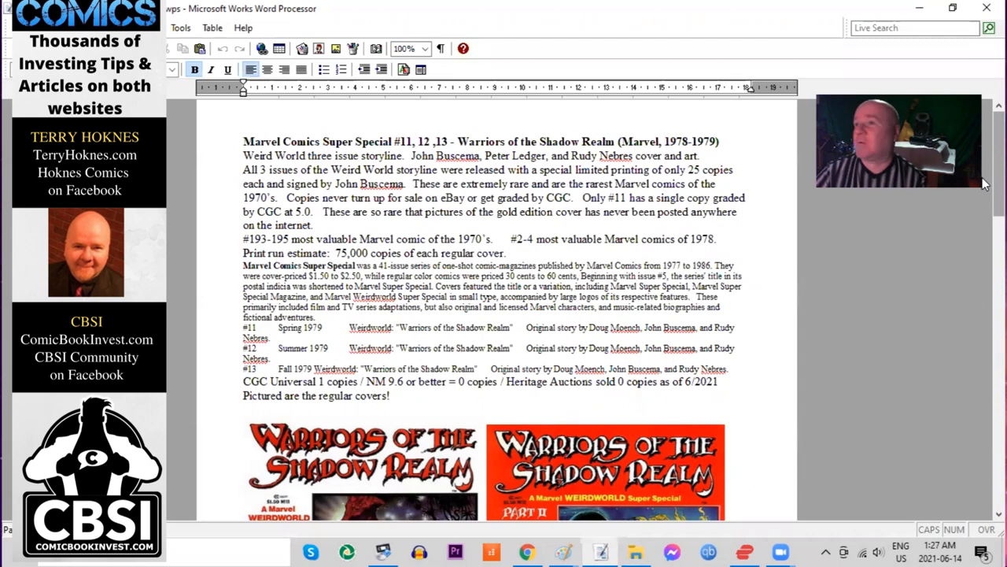
pyautogui.scroll(-3)
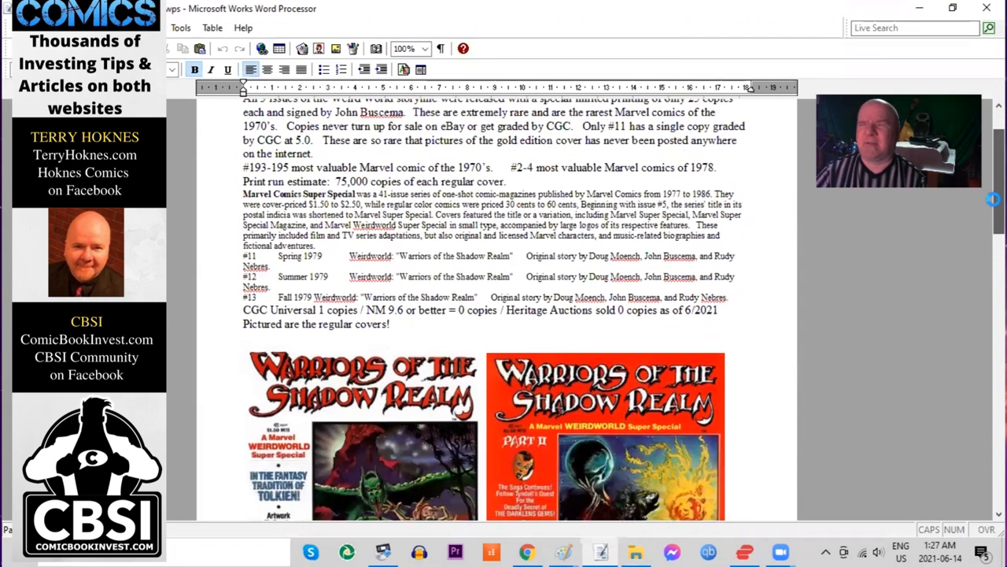
pyautogui.scroll(-3)
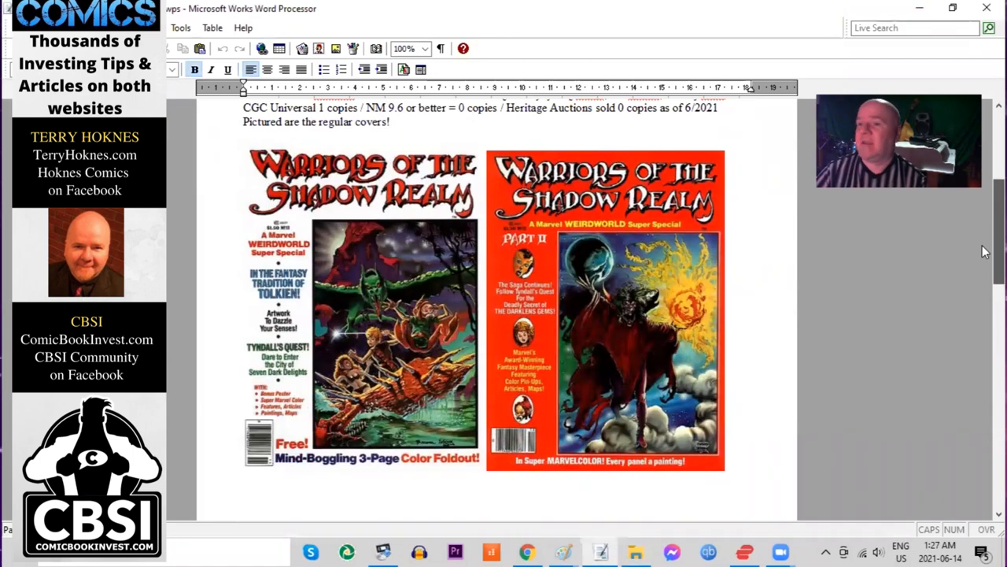
pyautogui.scroll(3)
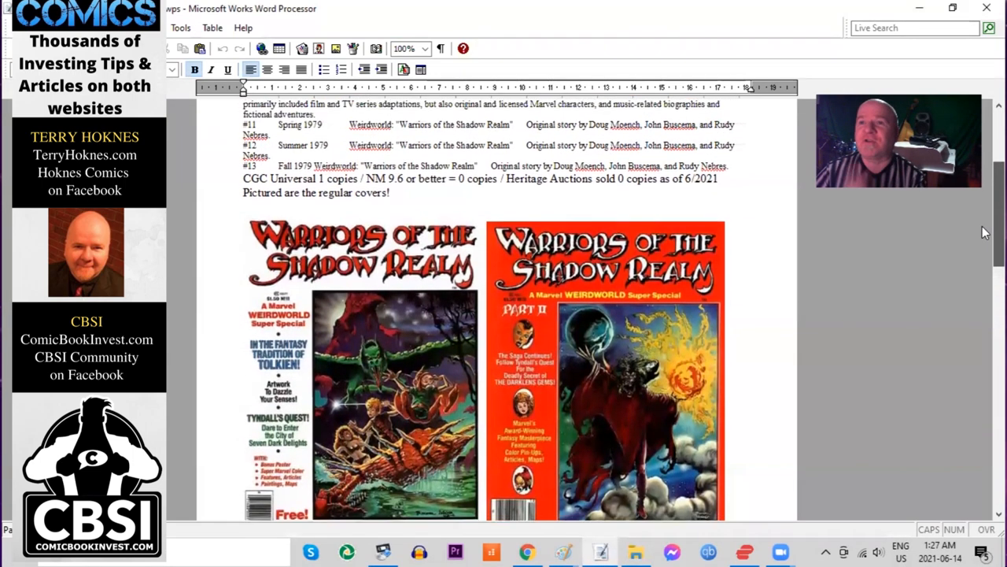
pyautogui.scroll(-3)
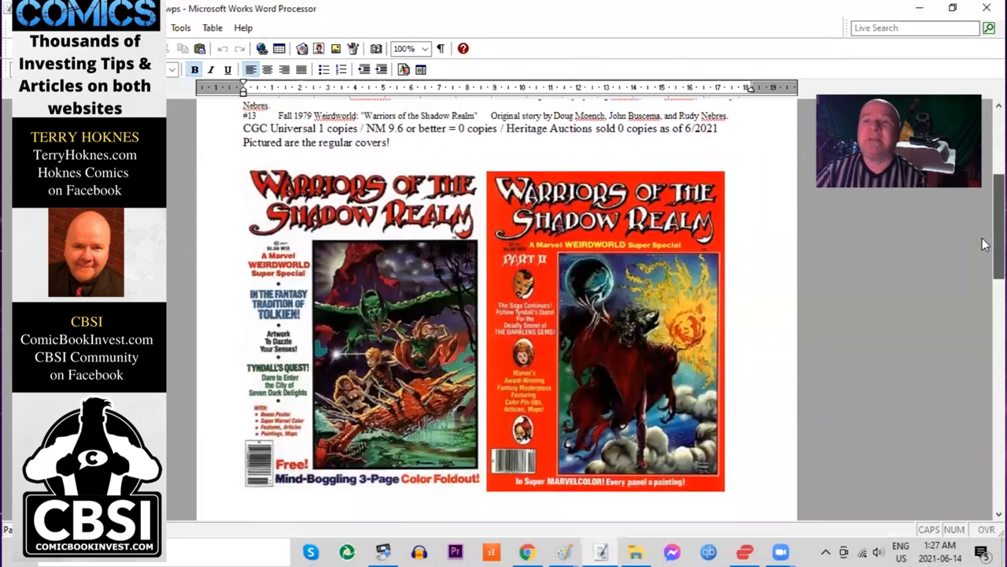
pyautogui.scroll(3)
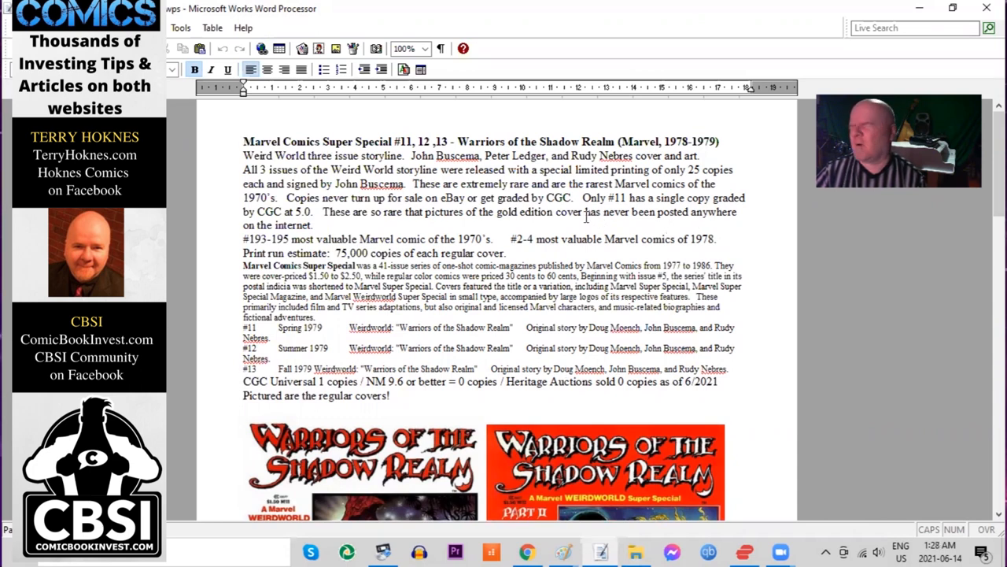
pyautogui.moveTo(630, 227)
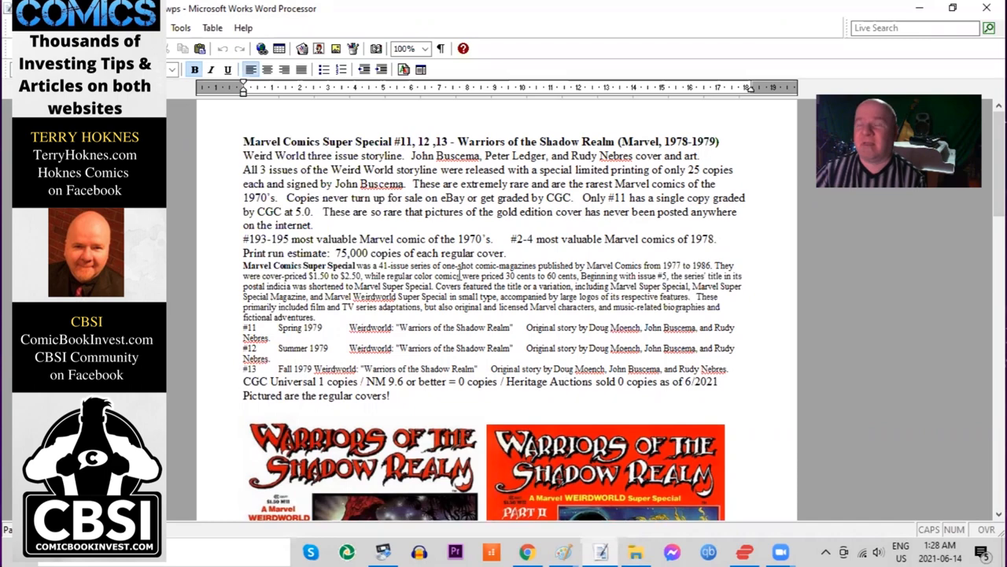
pyautogui.moveTo(493, 333)
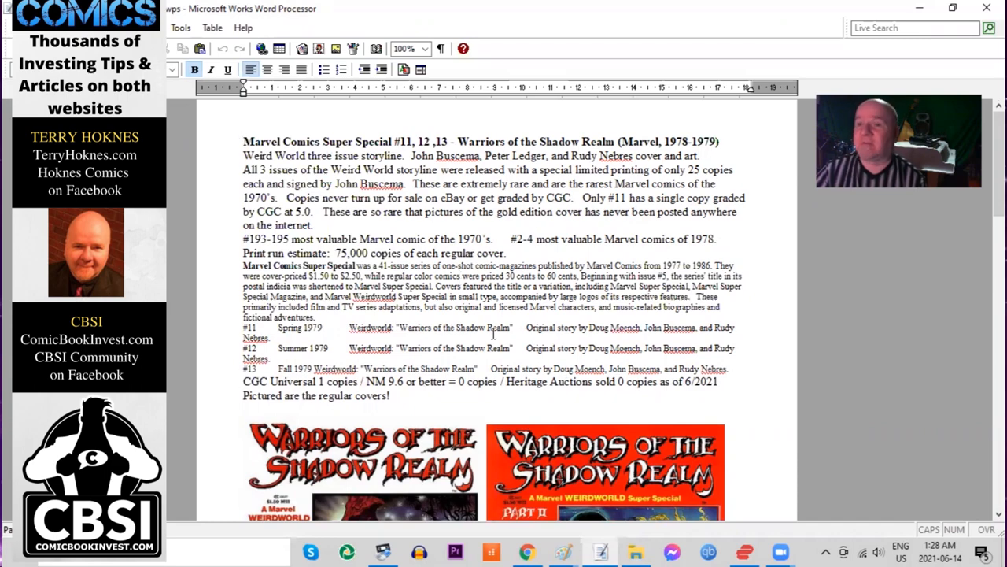
pyautogui.scroll(-3)
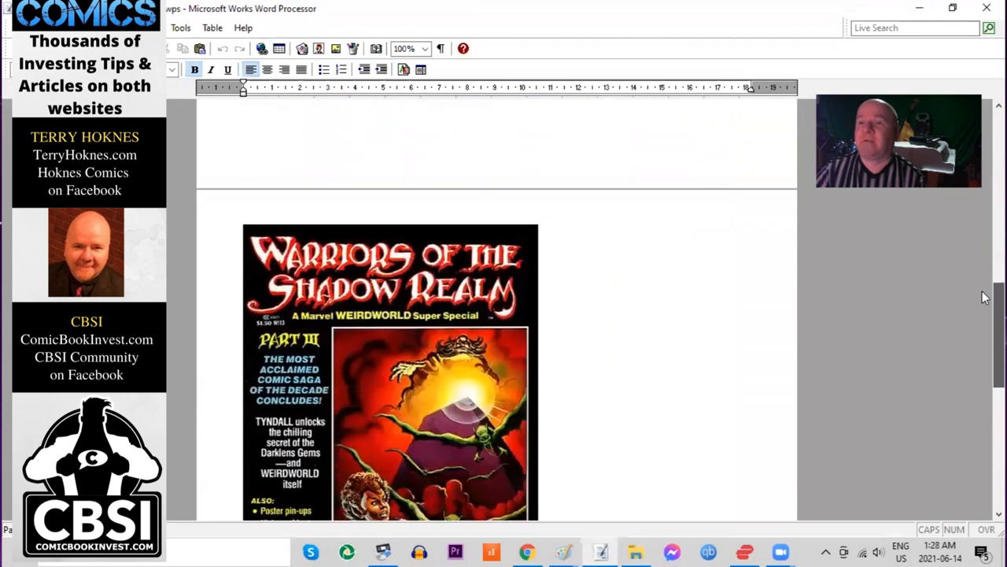
pyautogui.scroll(-3)
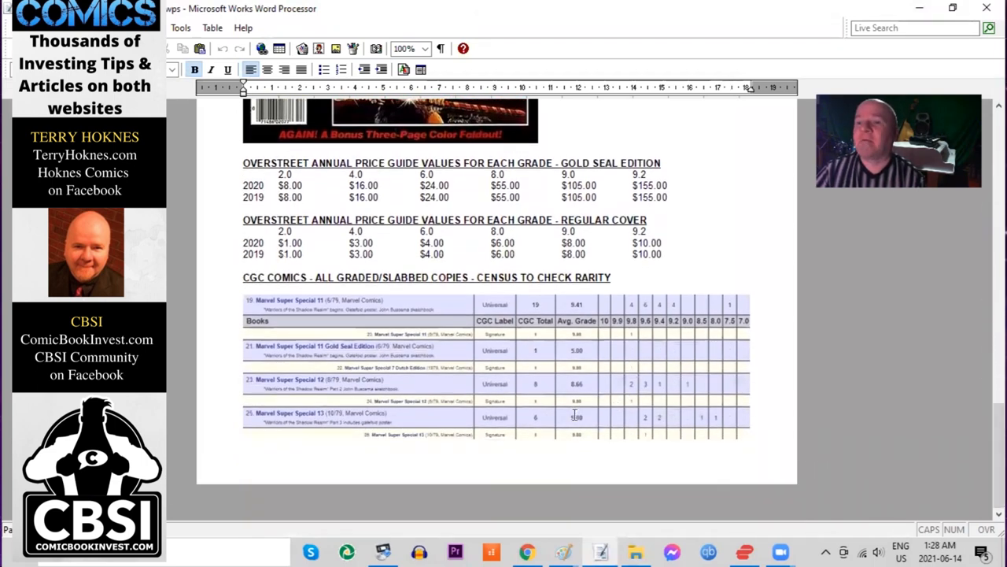
pyautogui.moveTo(417, 374)
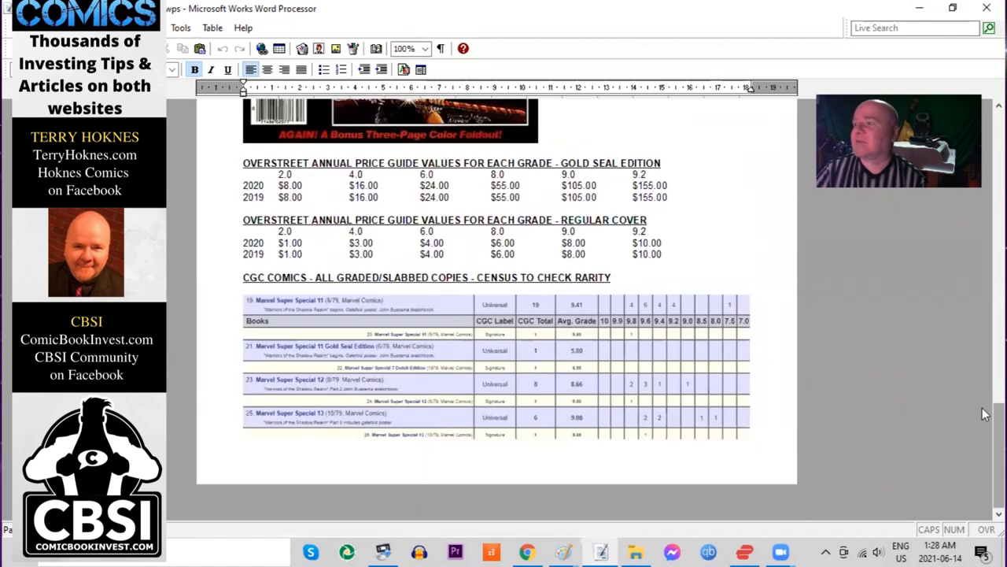
pyautogui.scroll(3)
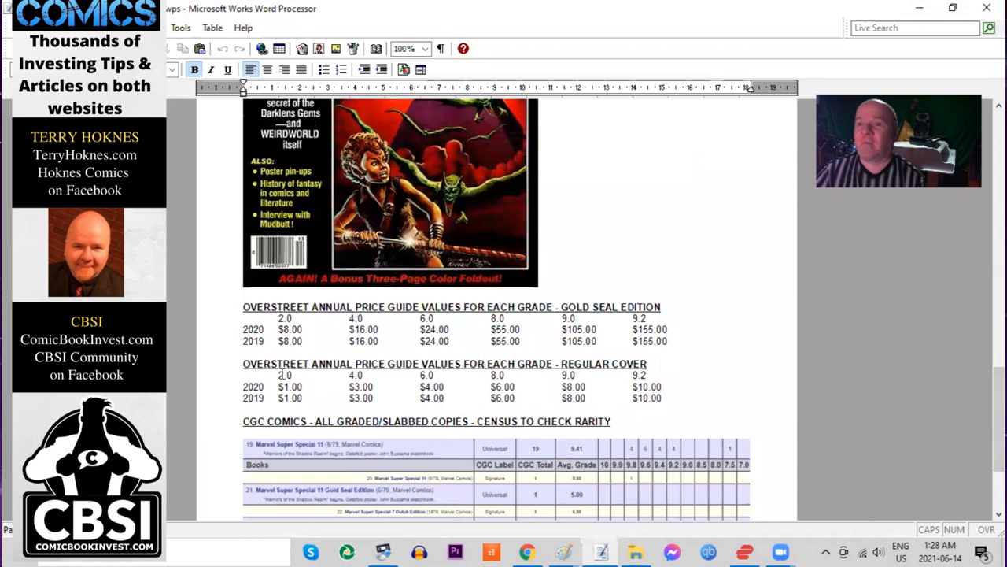
pyautogui.moveTo(686, 391)
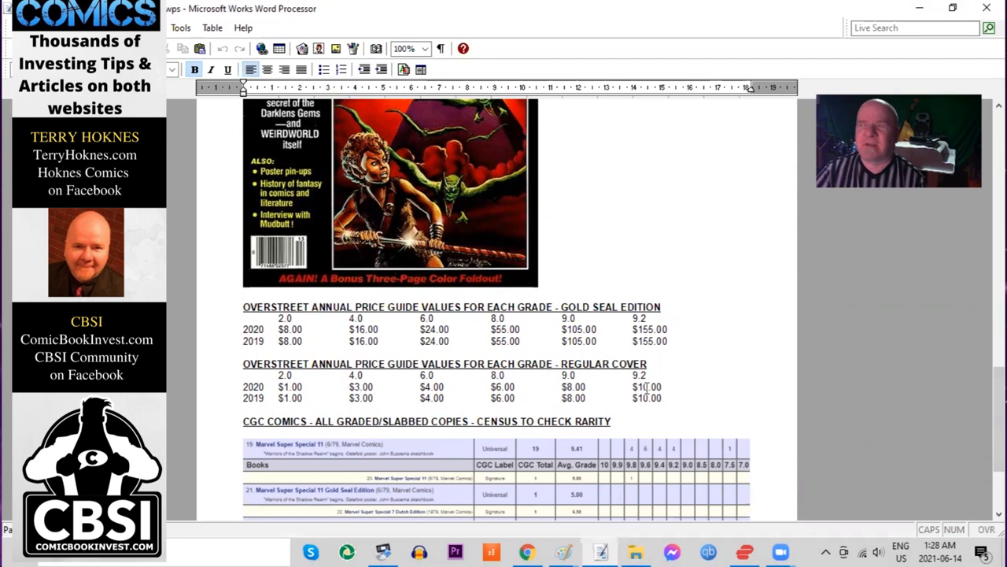
pyautogui.moveTo(600, 341)
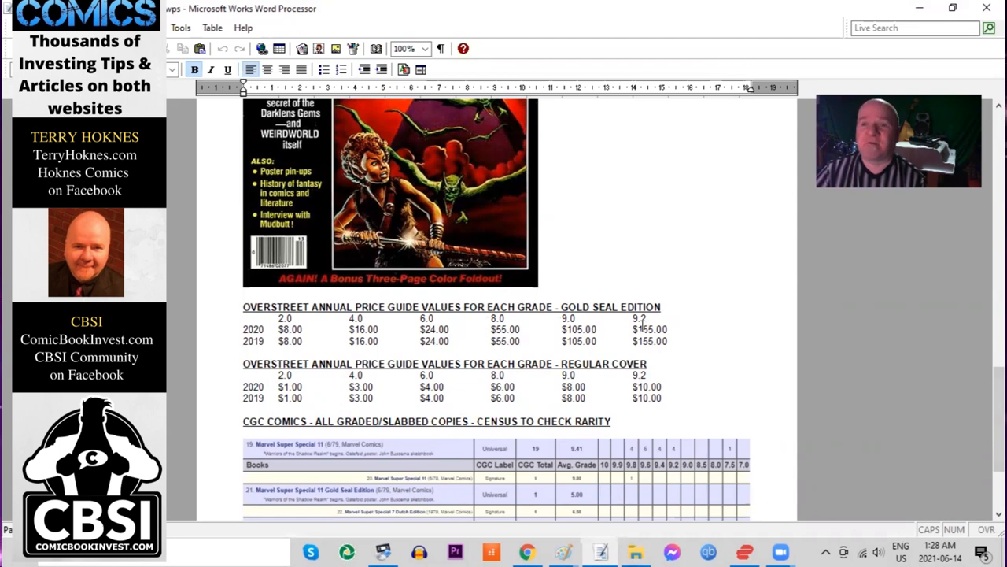
pyautogui.moveTo(986, 360)
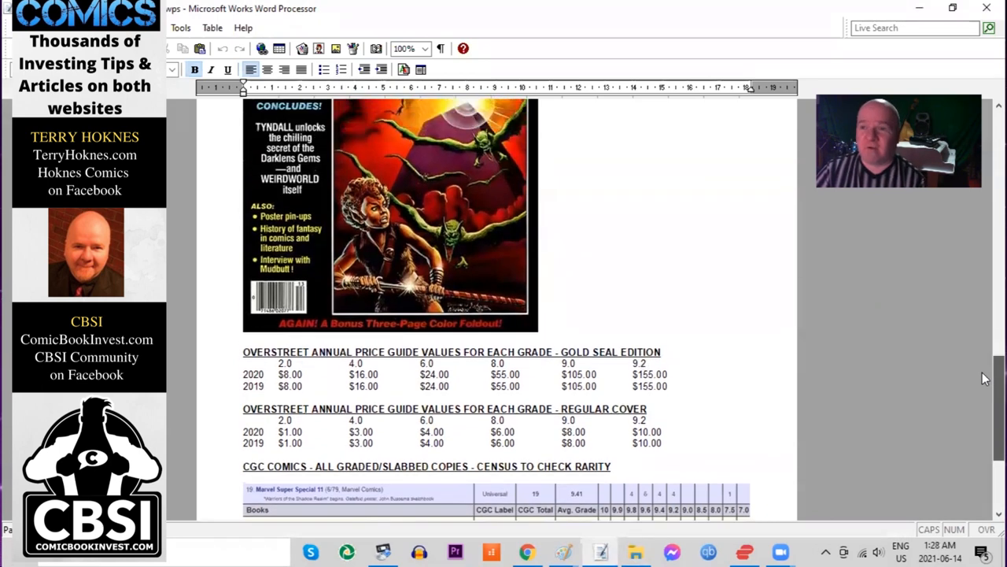
pyautogui.scroll(3)
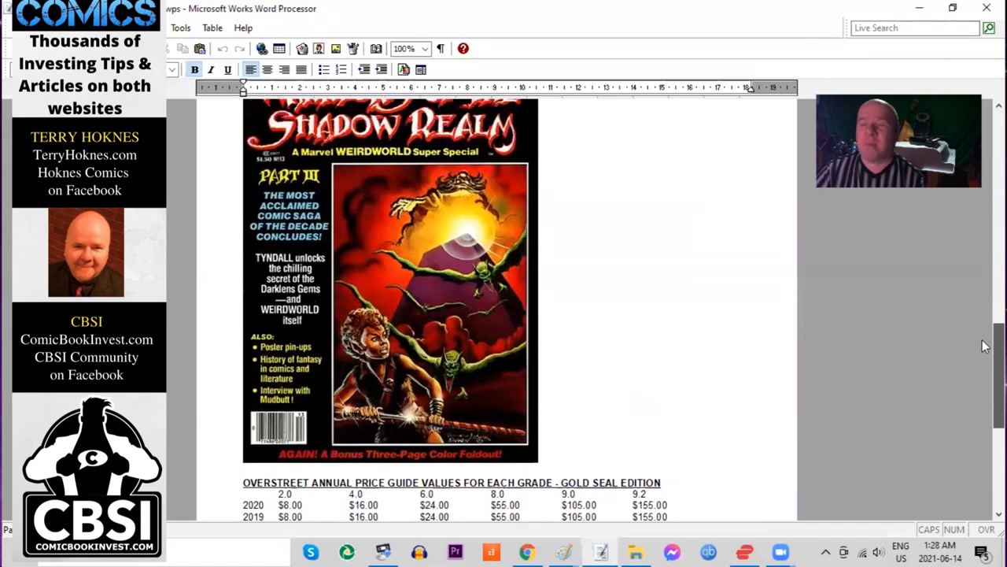
pyautogui.scroll(3)
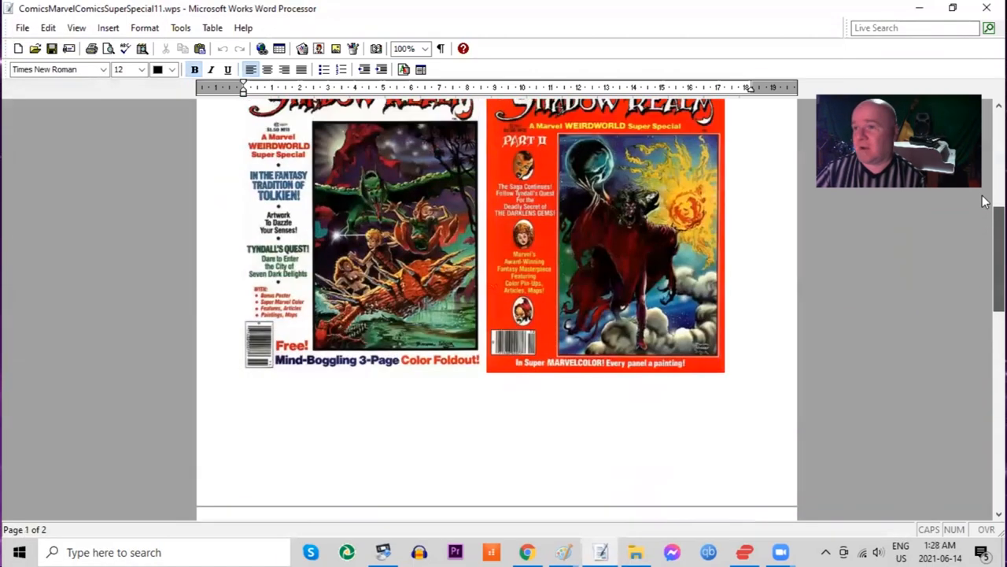
pyautogui.scroll(3)
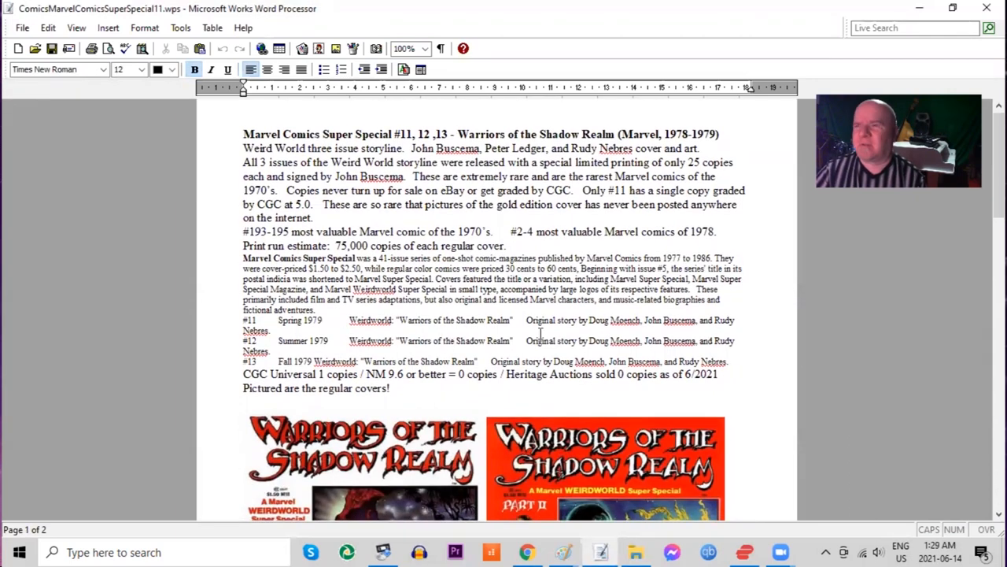
pyautogui.scroll(-3)
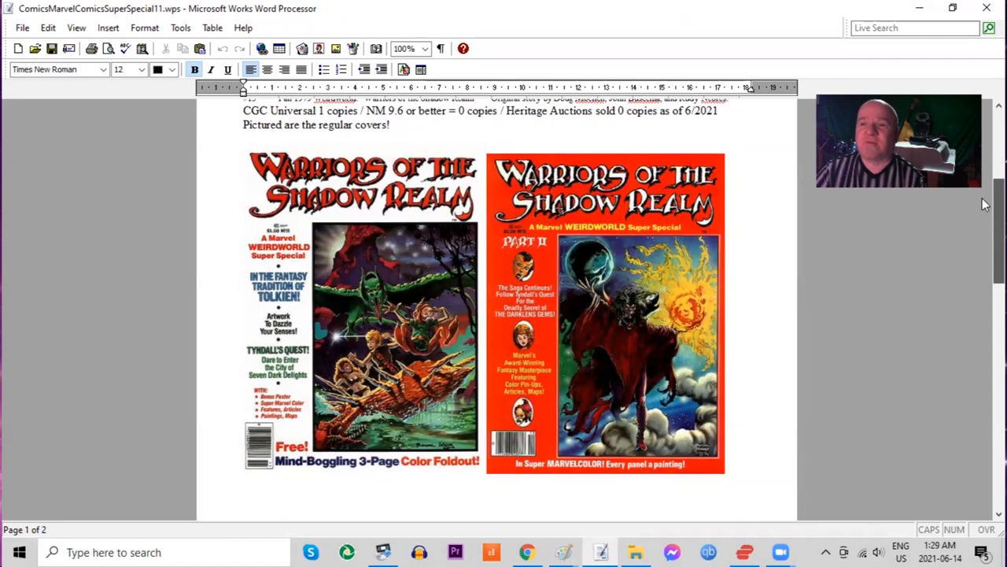
pyautogui.scroll(3)
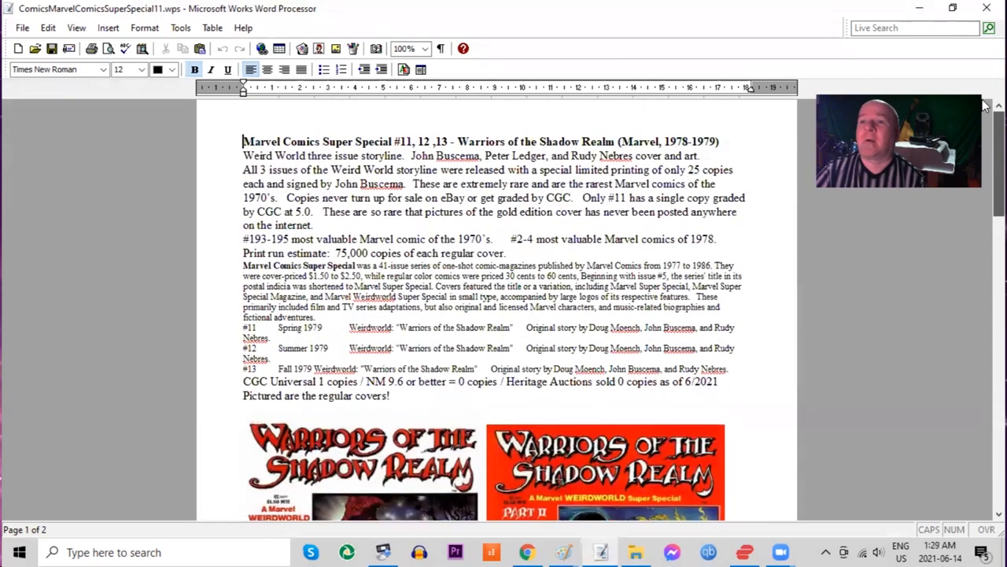
pyautogui.scroll(-3)
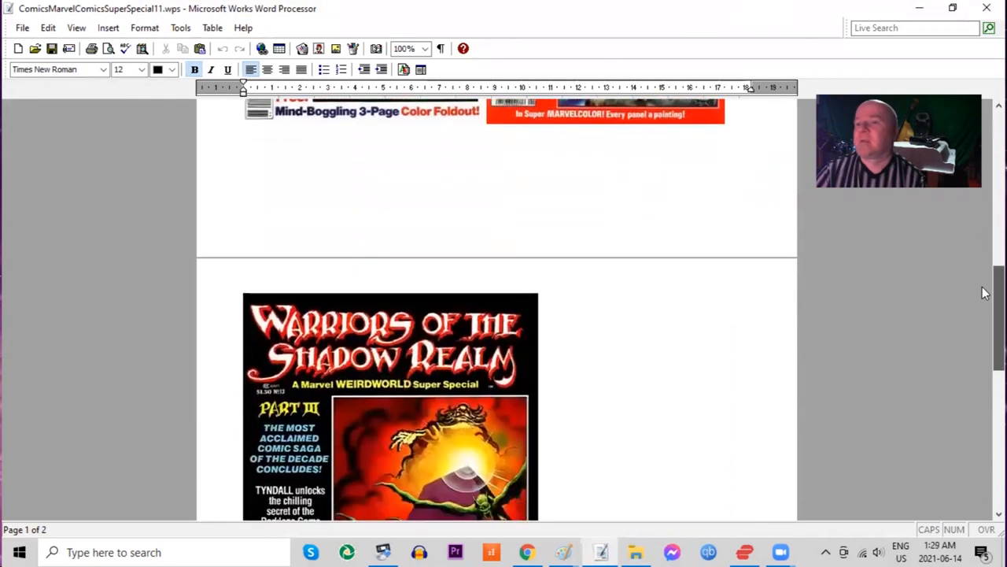
pyautogui.scroll(-3)
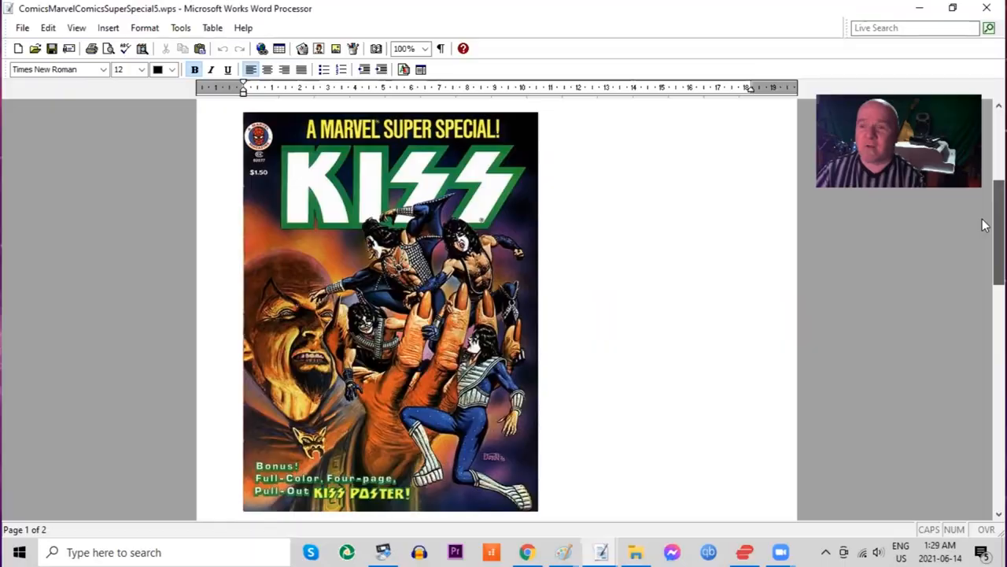
pyautogui.scroll(3)
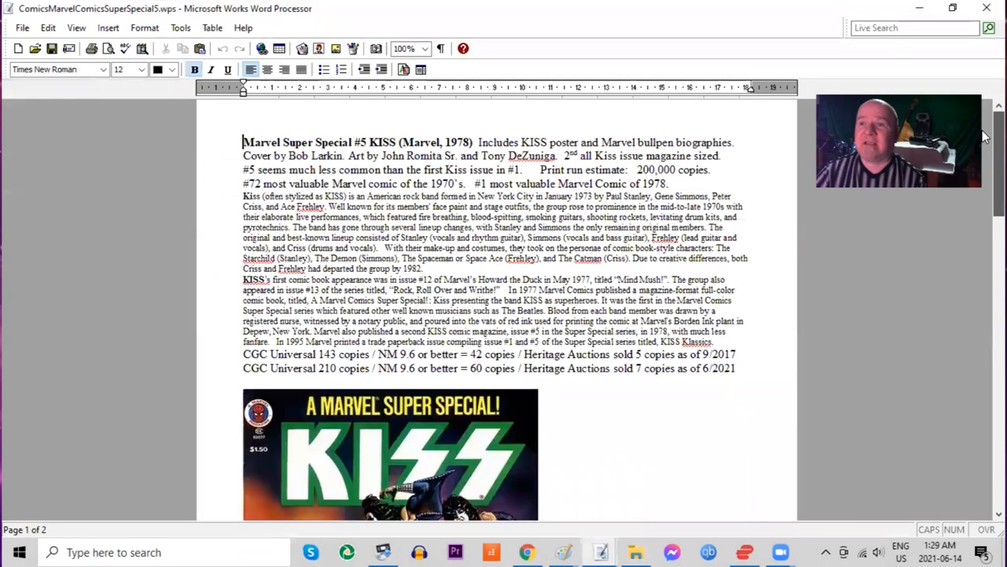
pyautogui.moveTo(985, 213)
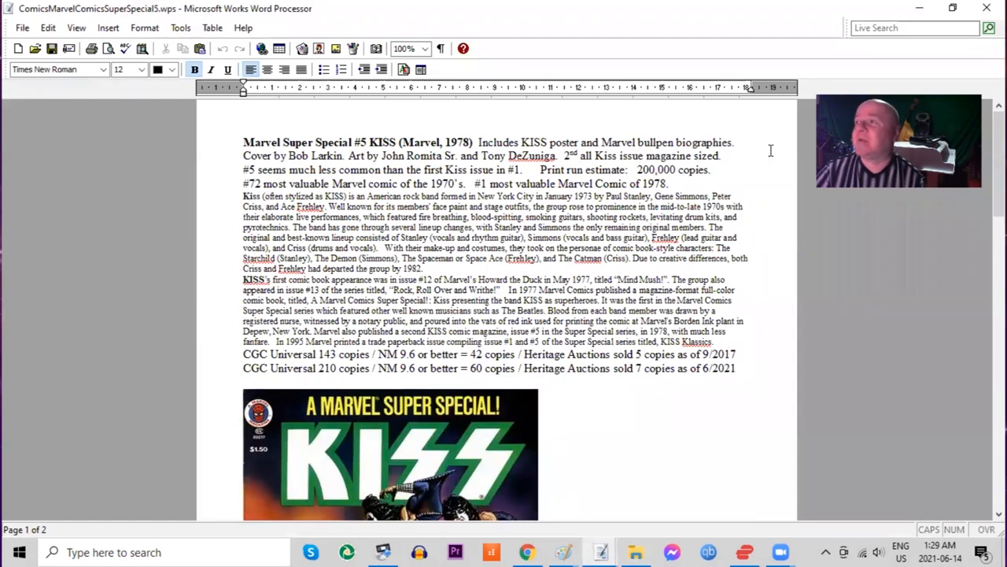
pyautogui.scroll(-3)
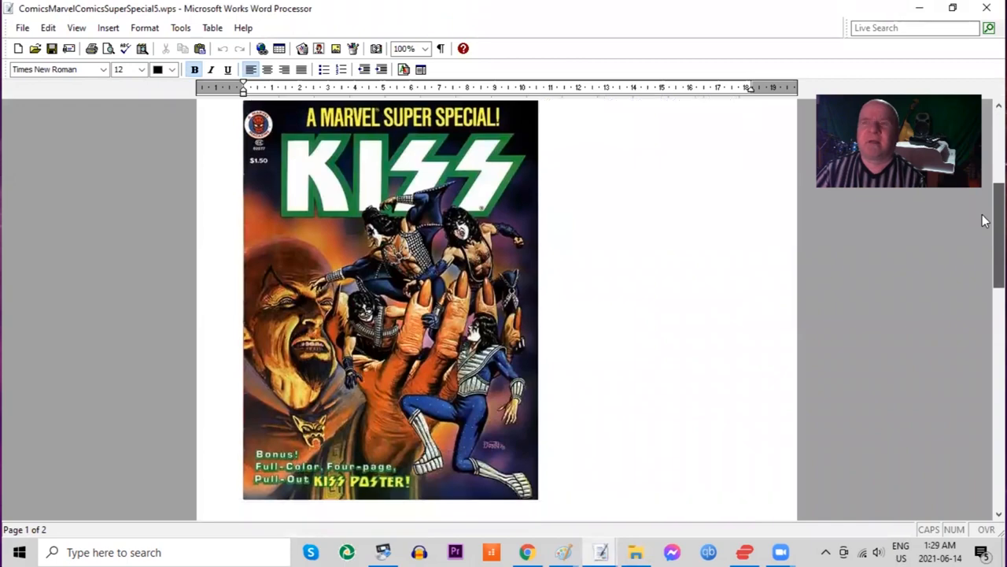
pyautogui.scroll(3)
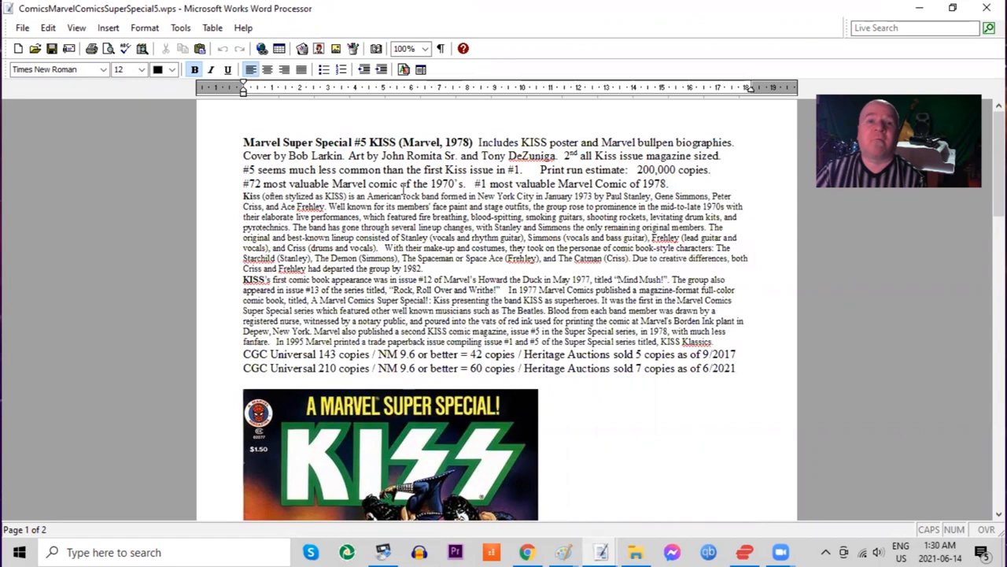
pyautogui.moveTo(403, 185)
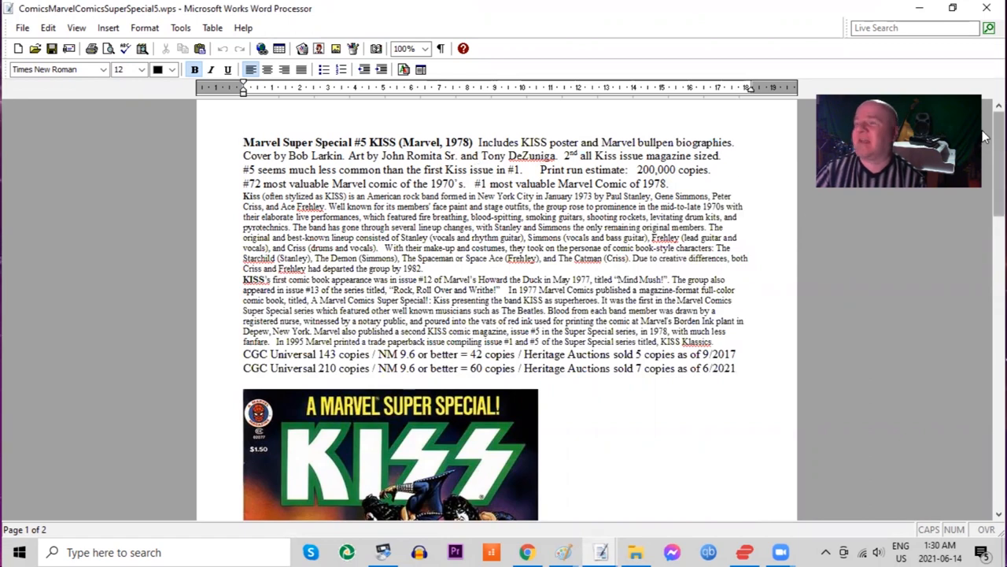
pyautogui.scroll(-3)
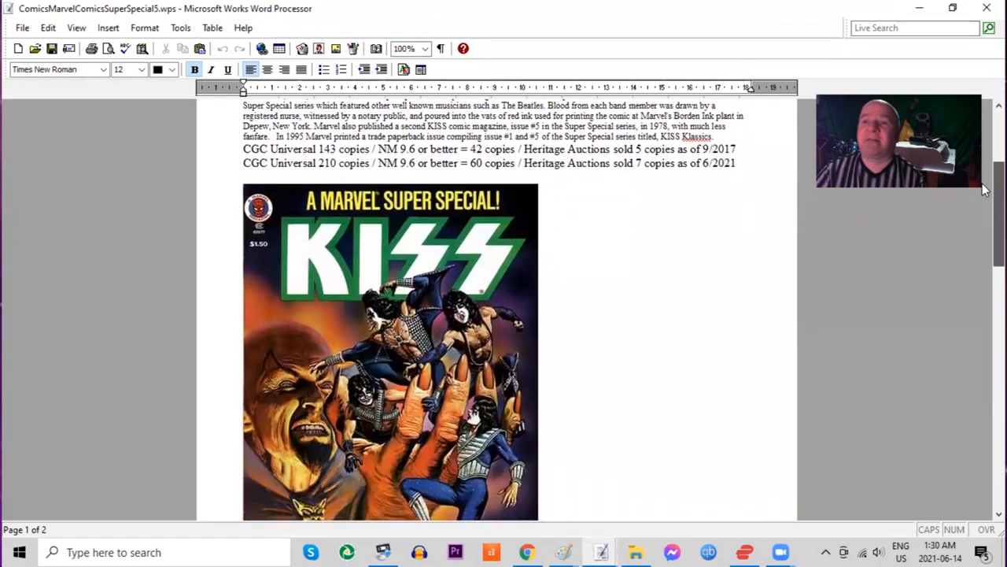
pyautogui.scroll(-3)
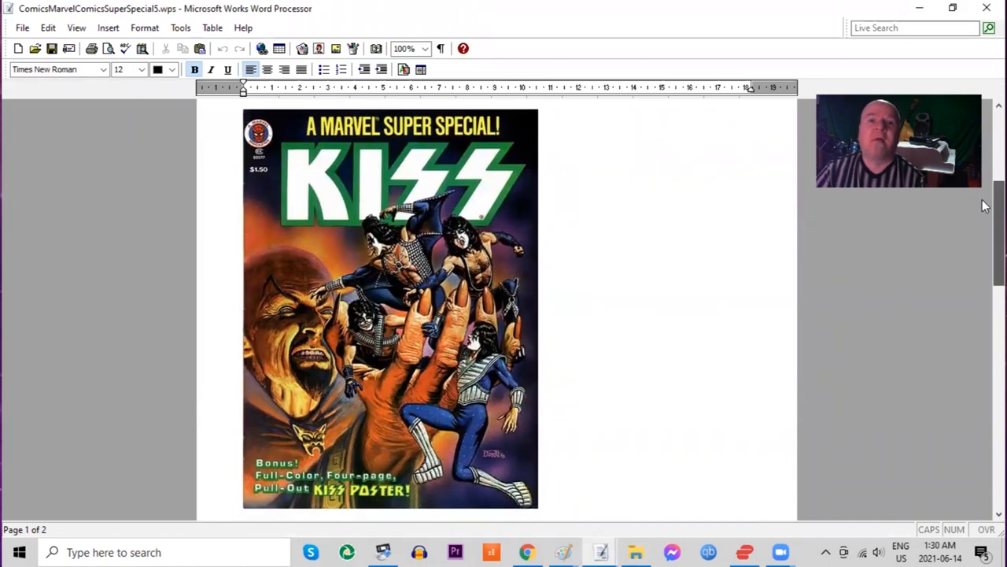
pyautogui.scroll(-3)
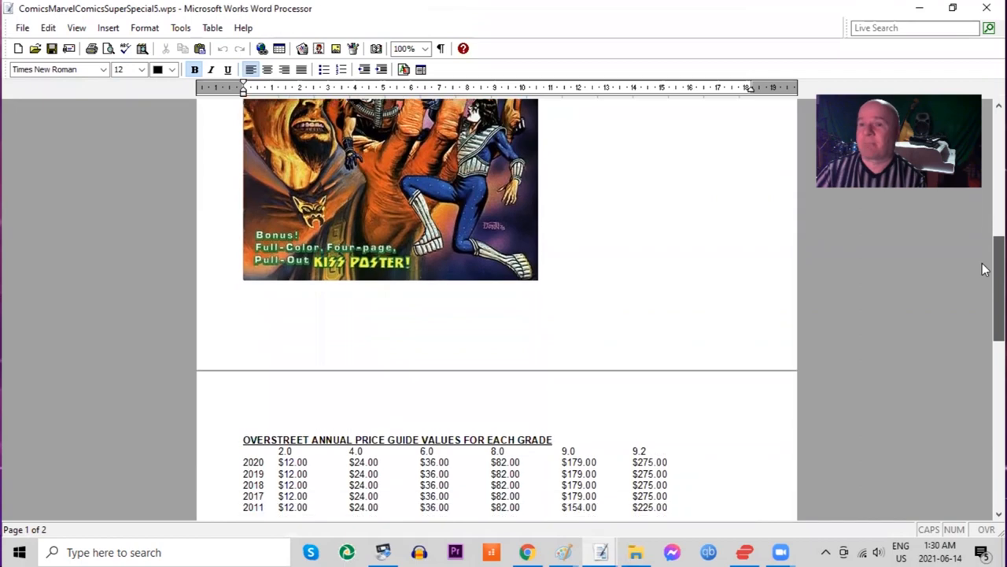
pyautogui.scroll(3)
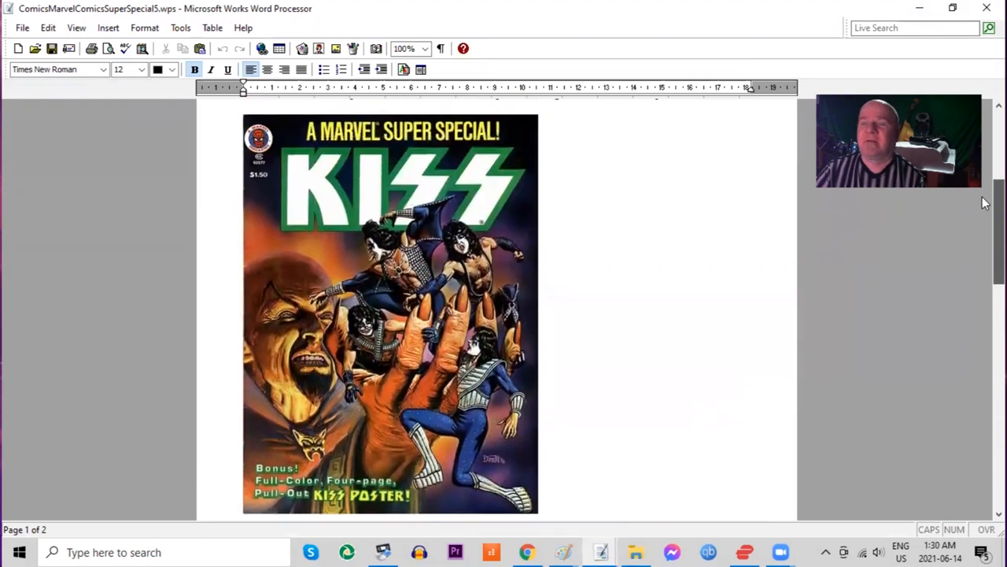
pyautogui.scroll(-3)
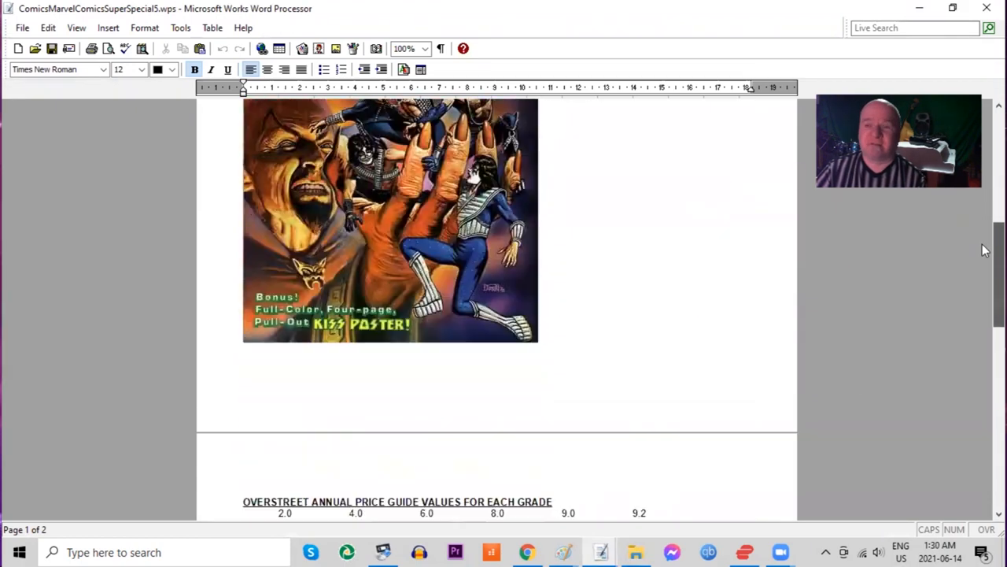
pyautogui.scroll(-3)
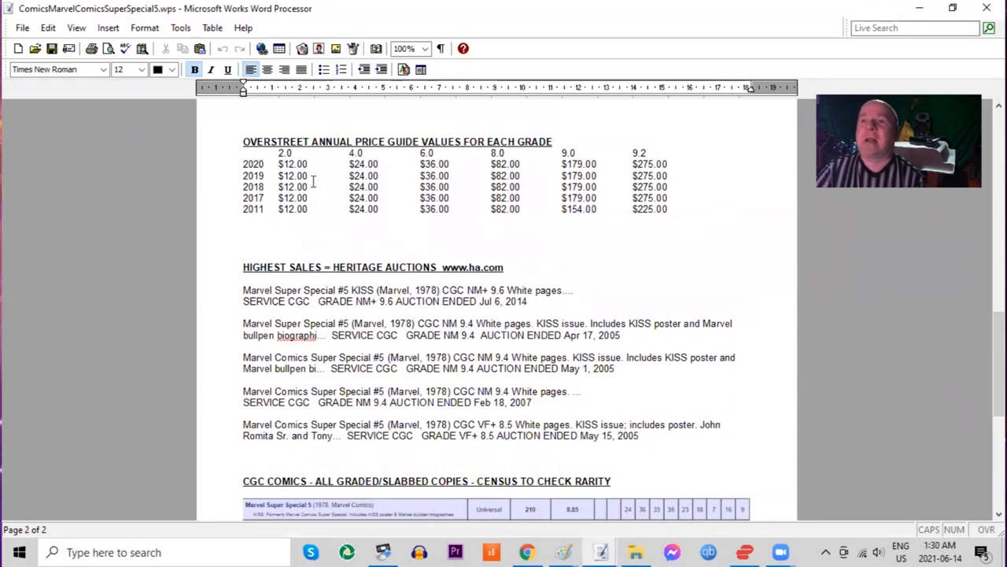
pyautogui.moveTo(332, 172)
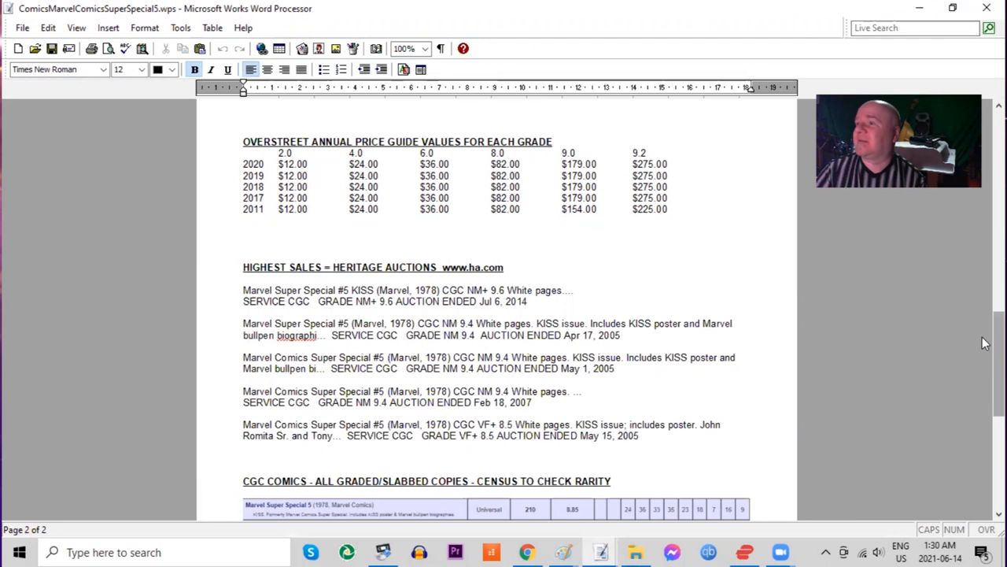
pyautogui.scroll(-3)
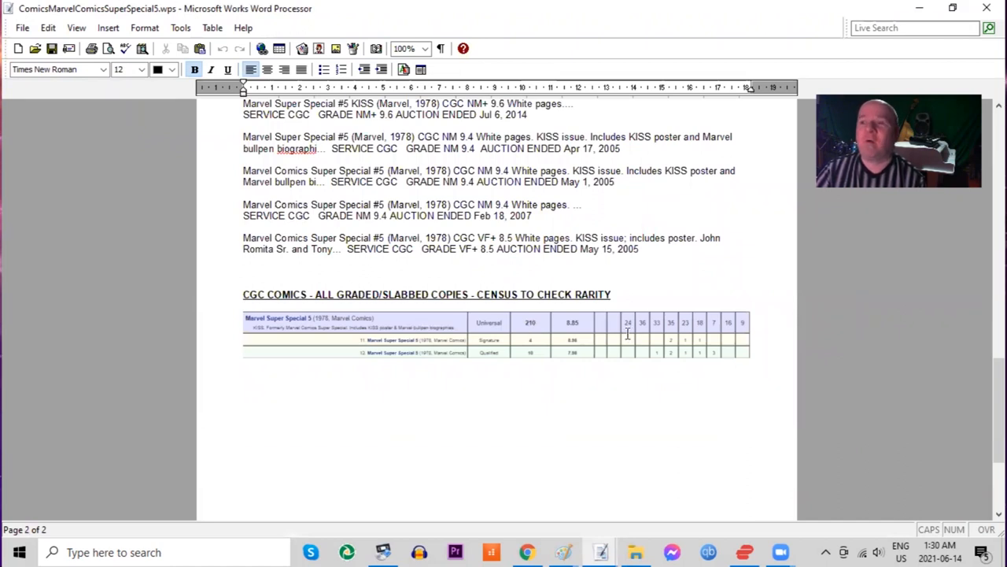
pyautogui.moveTo(536, 381)
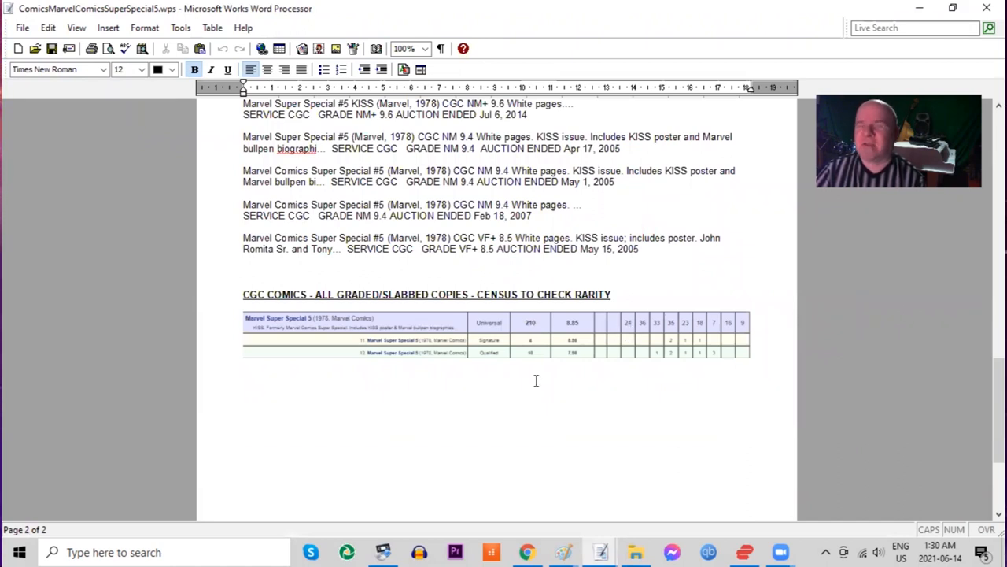